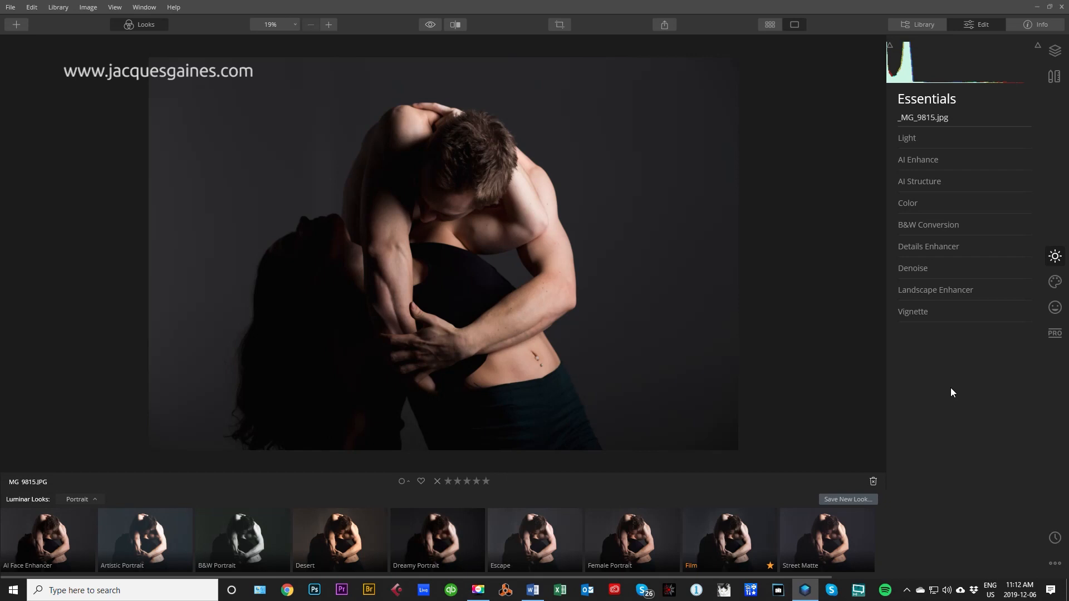
pyautogui.moveTo(963, 355)
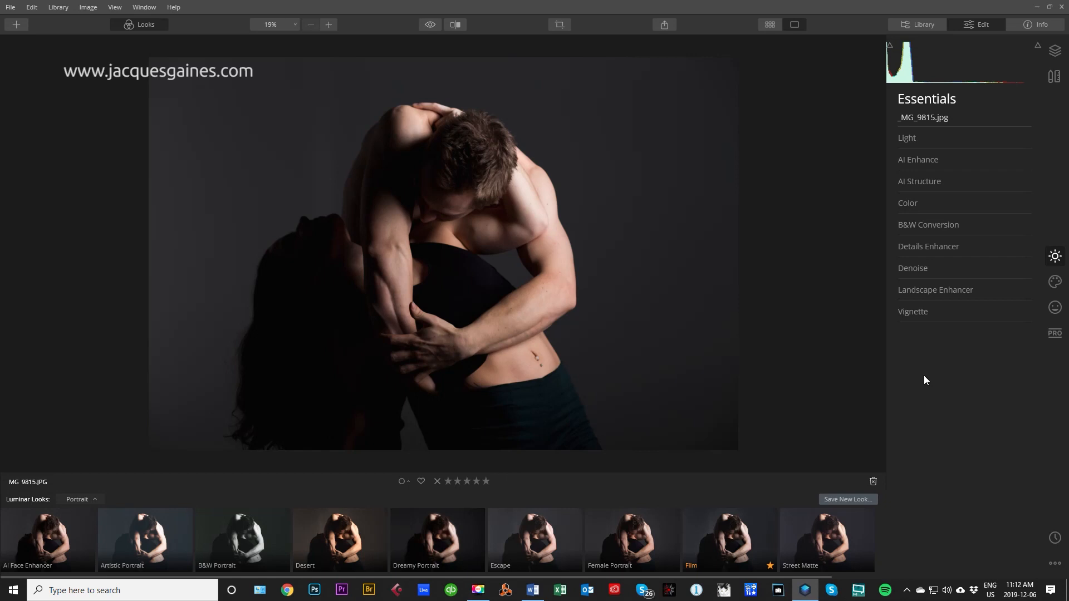
pyautogui.moveTo(106, 160)
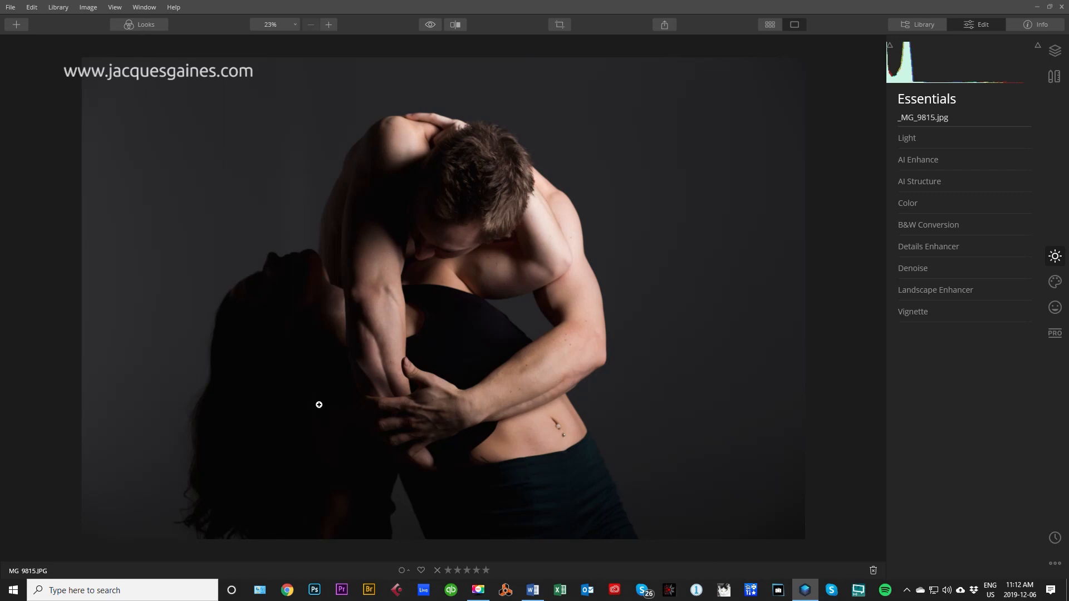
pyautogui.moveTo(365, 308)
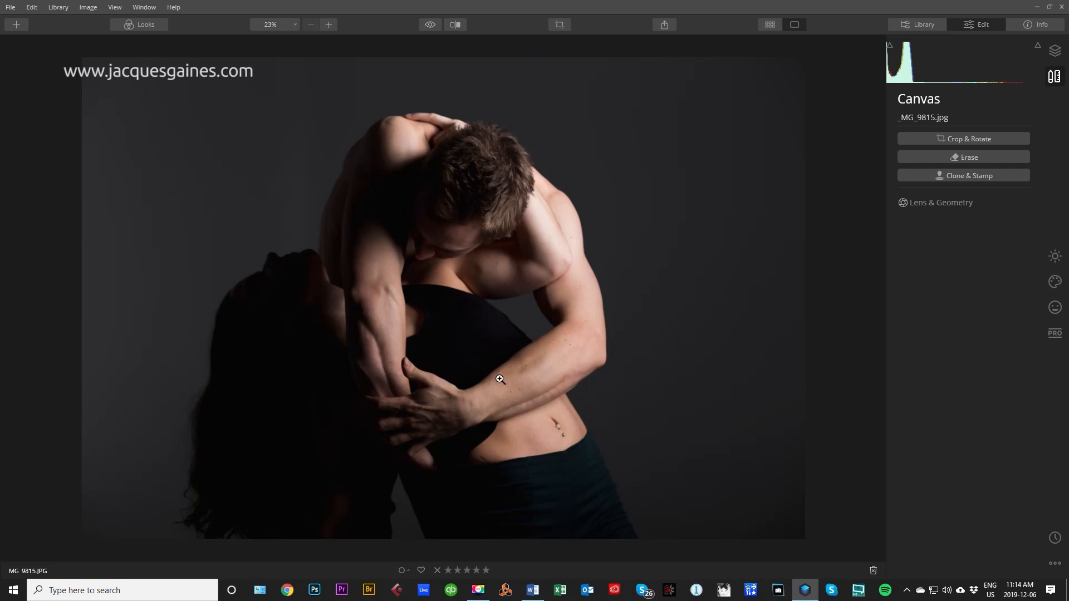
pyautogui.moveTo(579, 370)
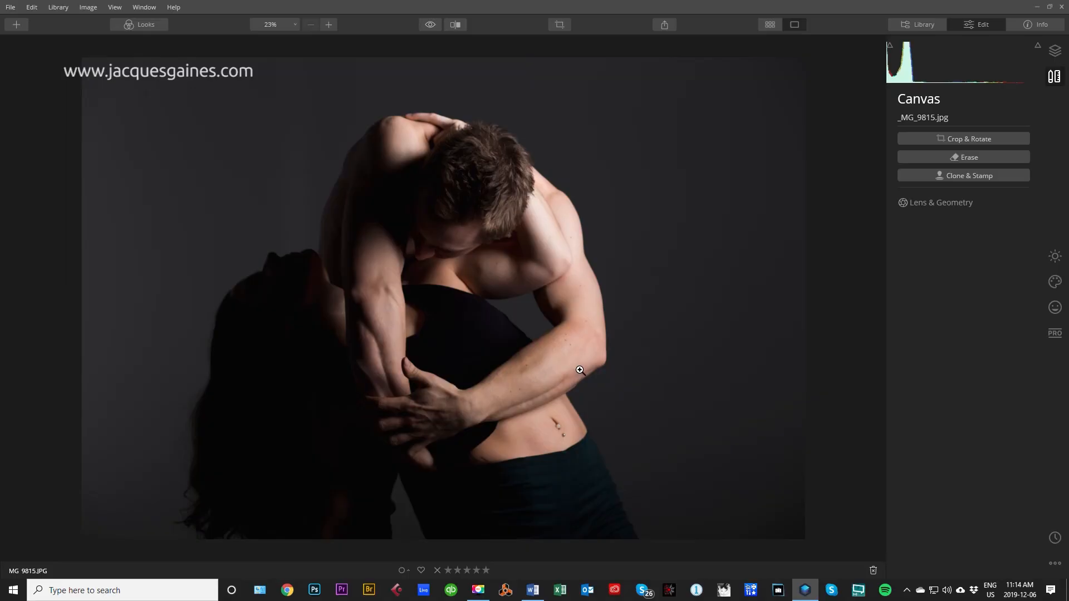
pyautogui.moveTo(857, 155)
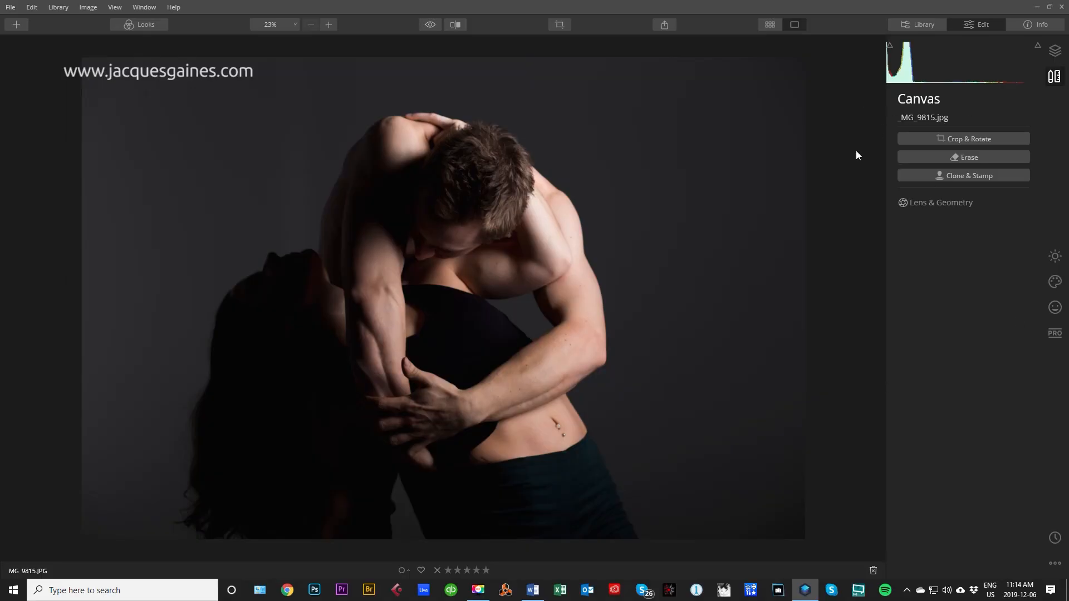
pyautogui.moveTo(979, 287)
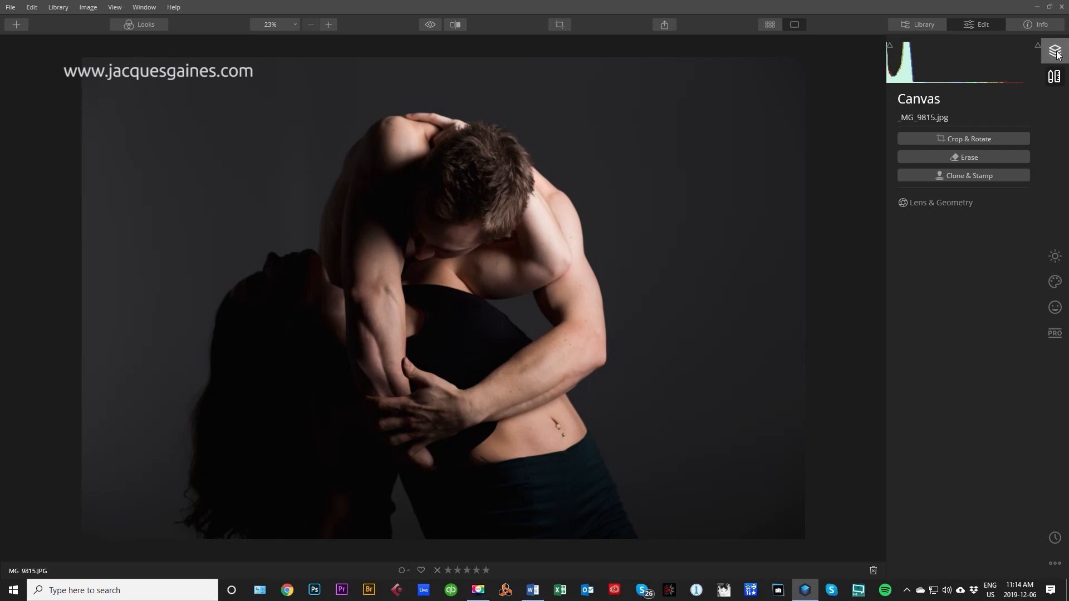
# Step: Add a new adjustment layer from the Layers panel and expand its Dodge & Burn tool
pyautogui.click(1055, 50)
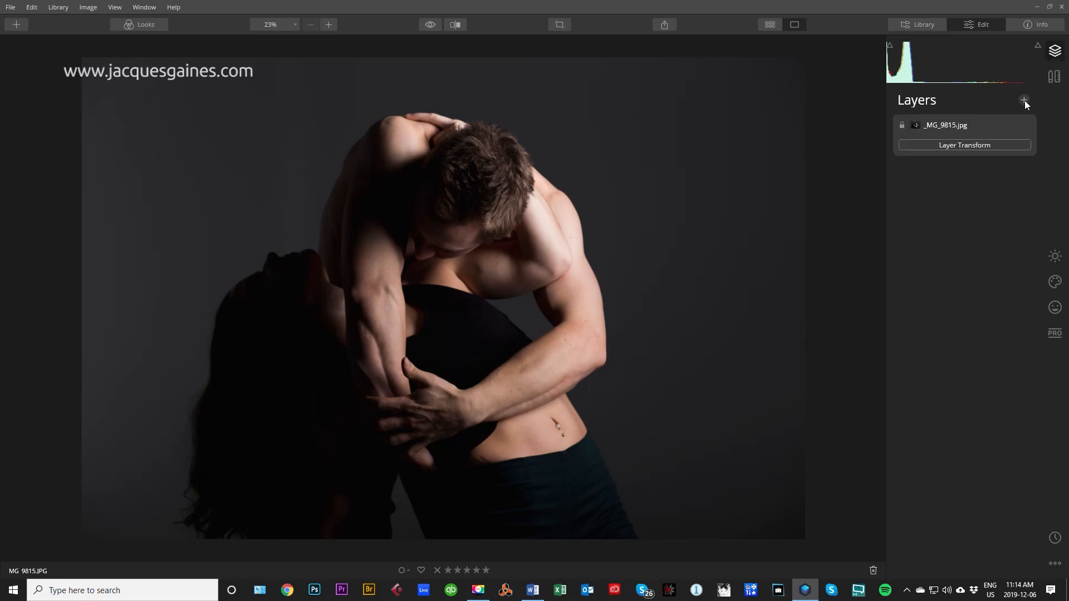
pyautogui.click(1024, 100)
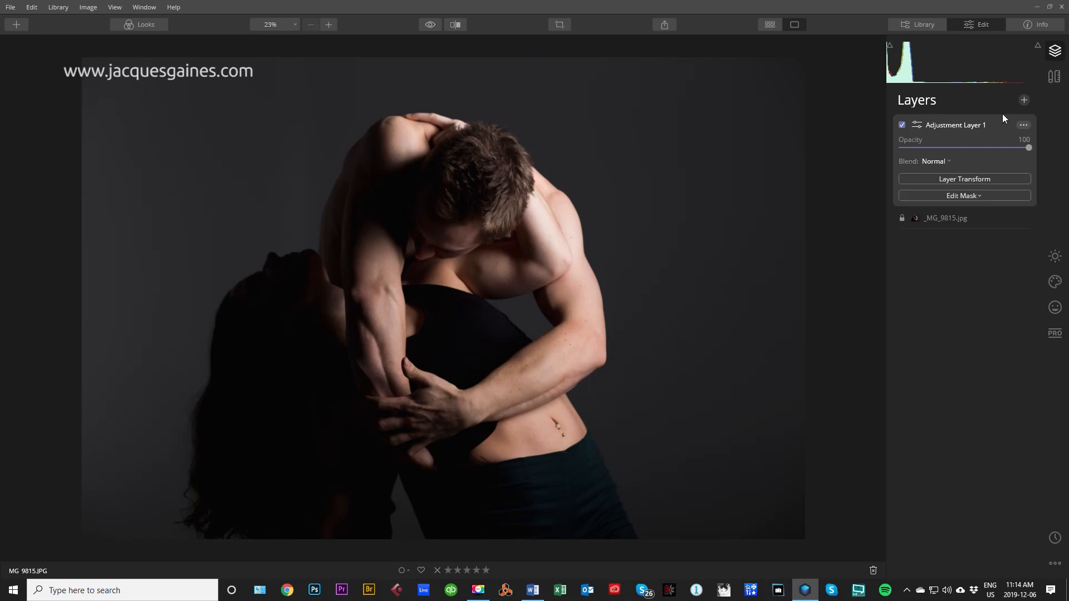
pyautogui.click(1053, 334)
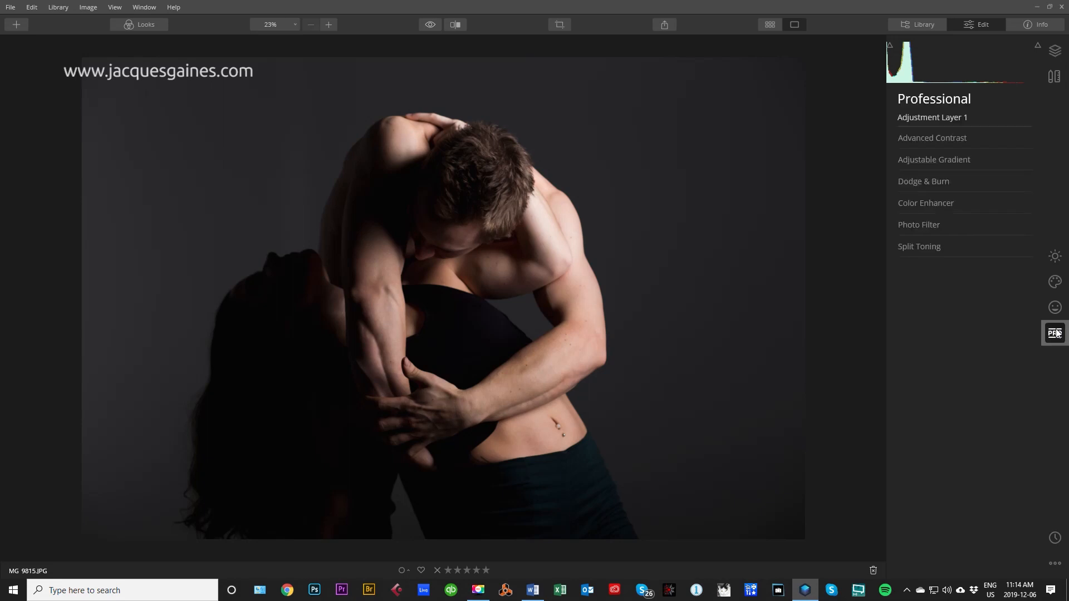
pyautogui.moveTo(974, 313)
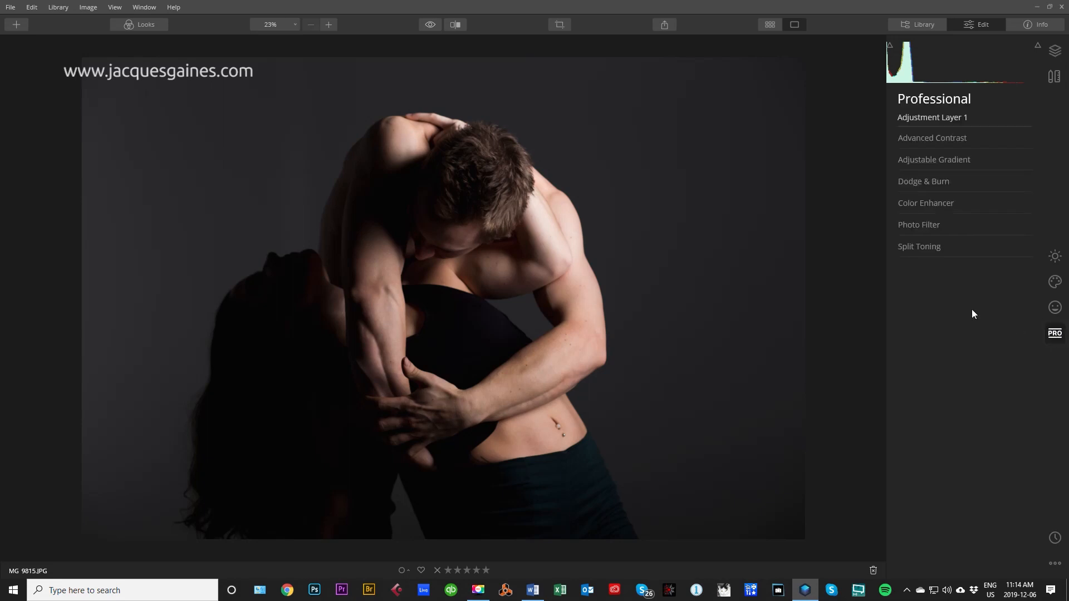
pyautogui.click(924, 181)
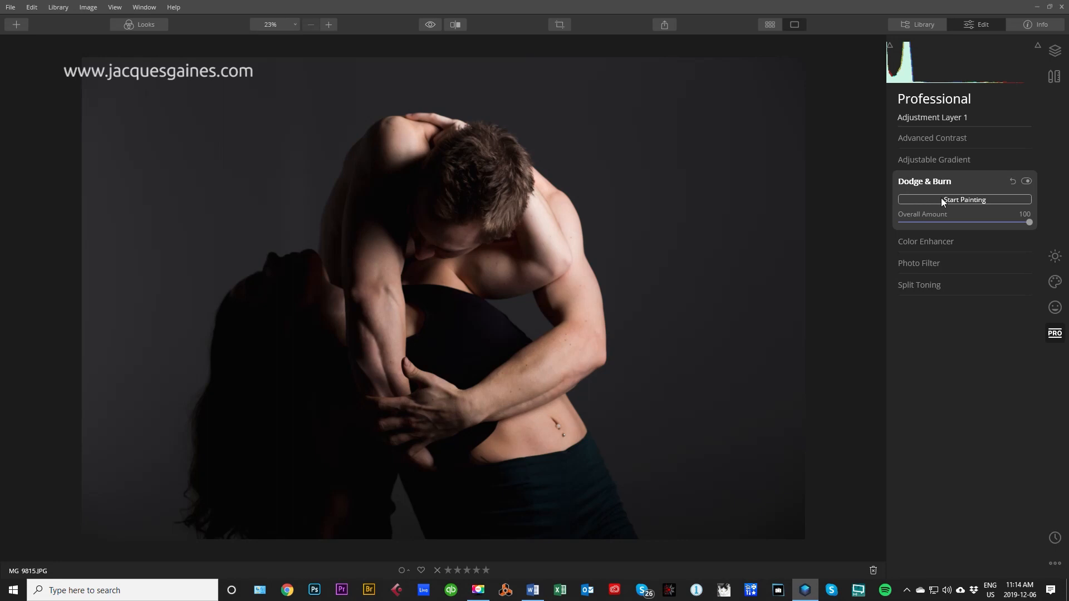
# Step: Start Dodge & Burn painting with the brush at 9% strength and size 46
pyautogui.click(963, 200)
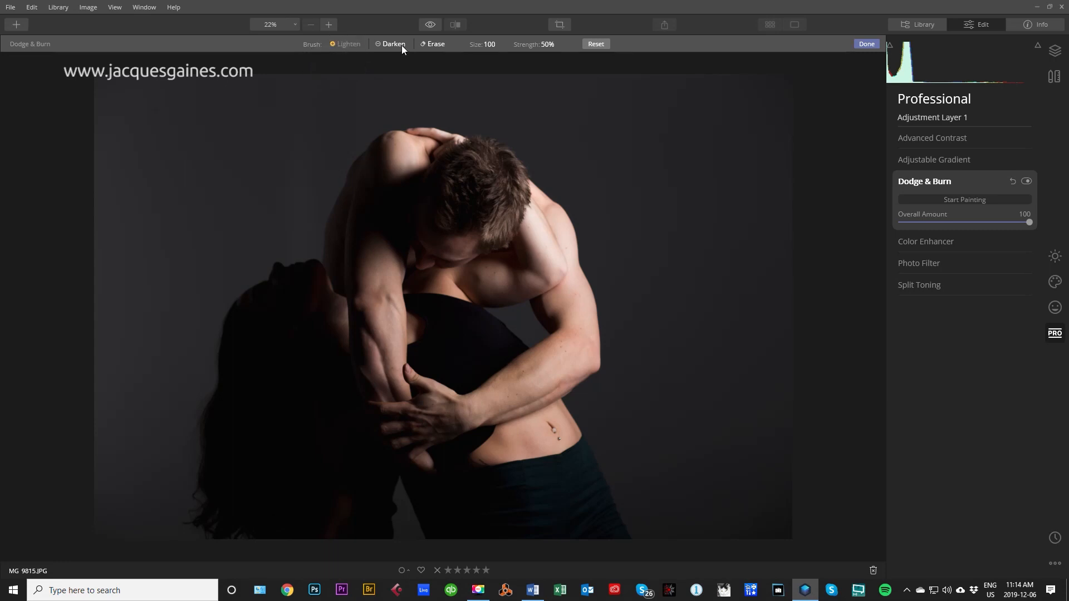
pyautogui.moveTo(397, 49)
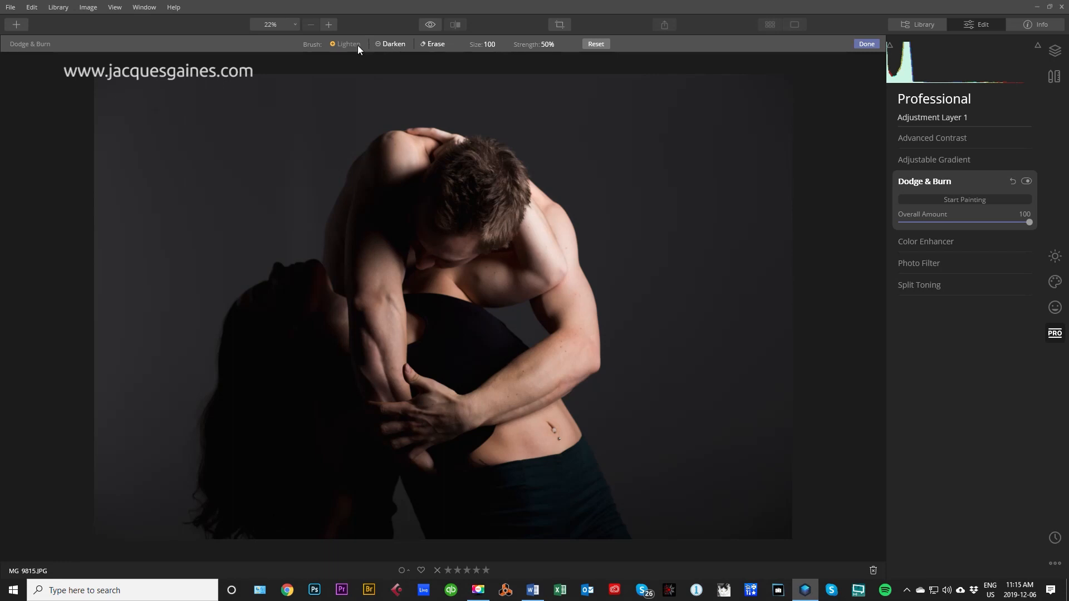
pyautogui.moveTo(99, 52)
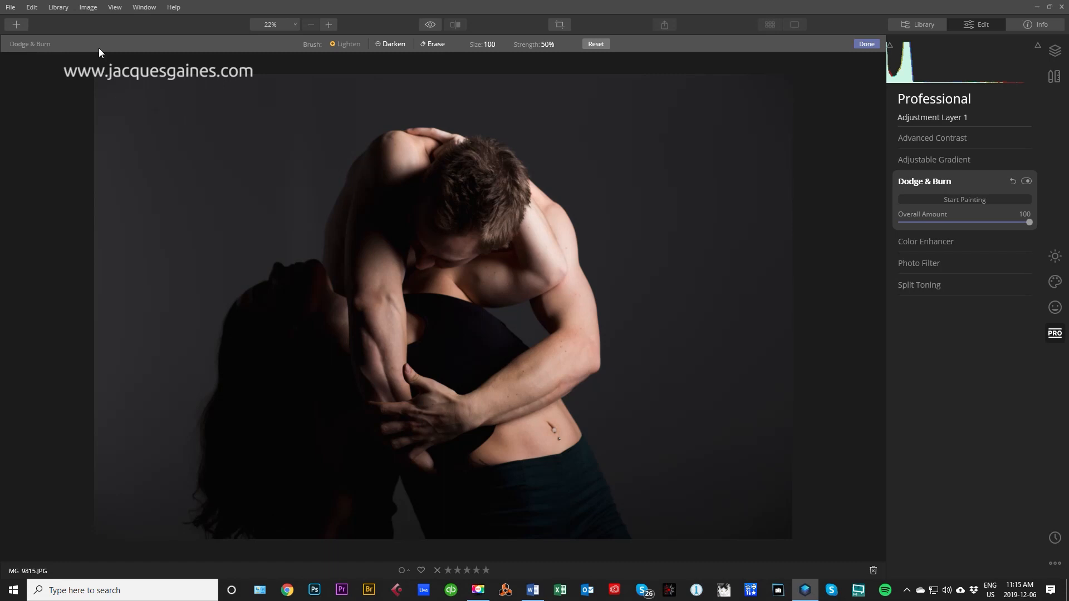
pyautogui.moveTo(191, 37)
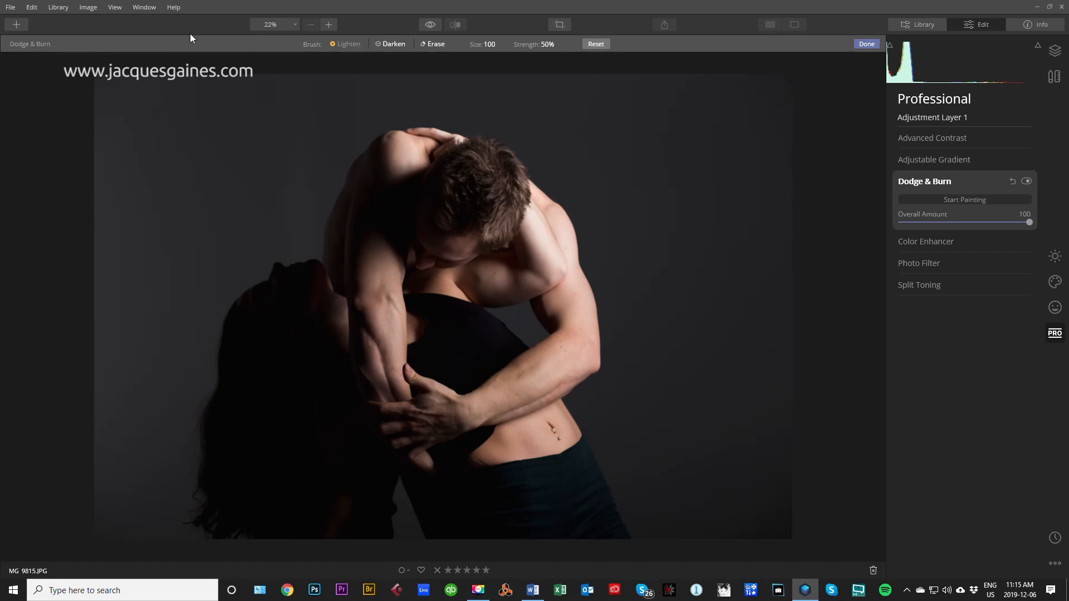
pyautogui.moveTo(370, 54)
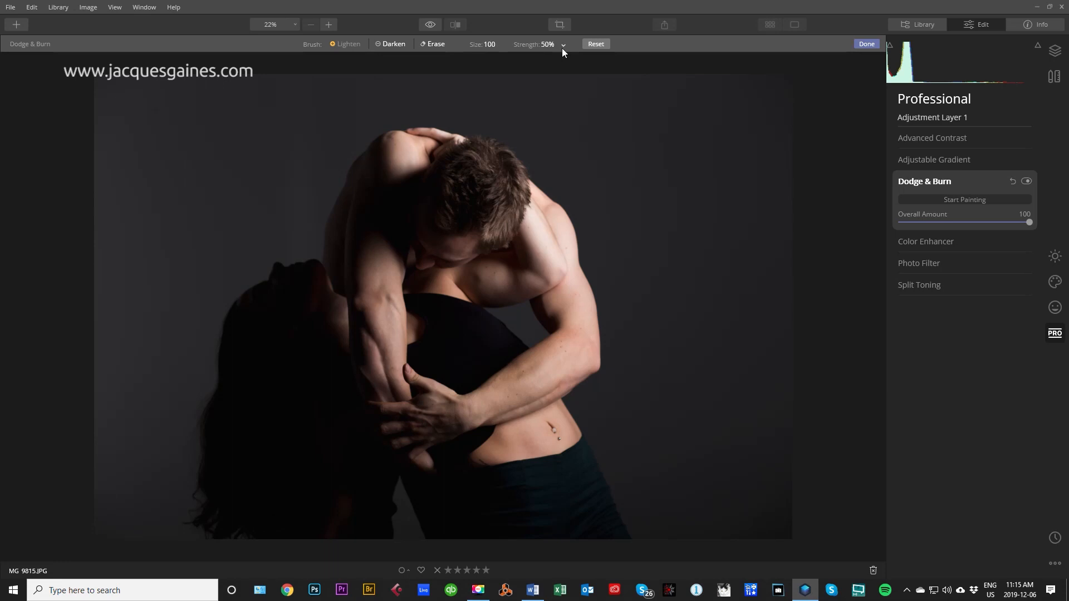
pyautogui.click(548, 43)
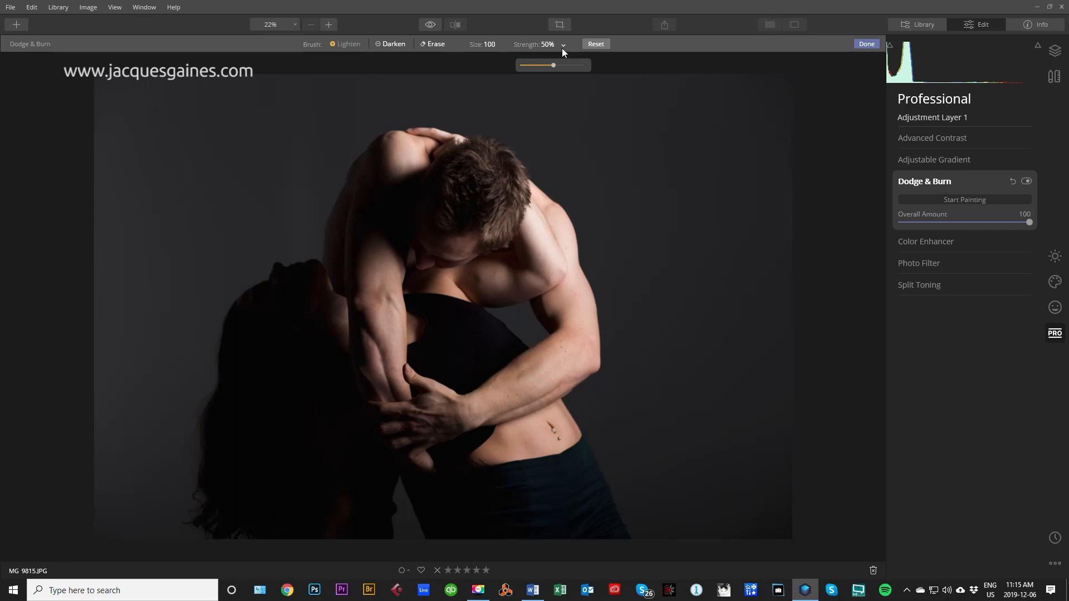
pyautogui.moveTo(553, 65); pyautogui.dragTo(548, 66)
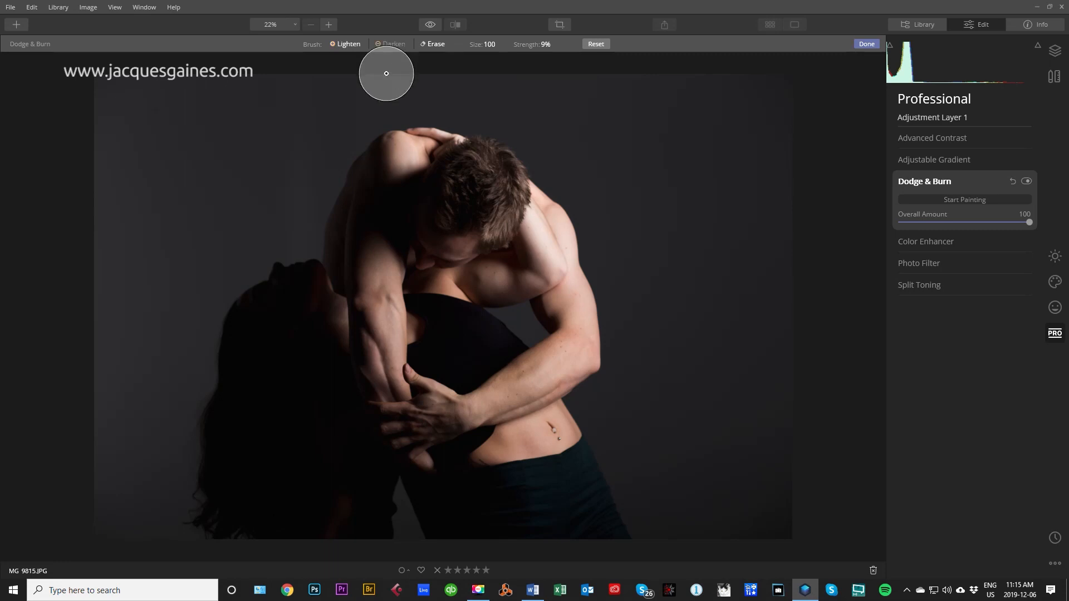
pyautogui.moveTo(409, 216)
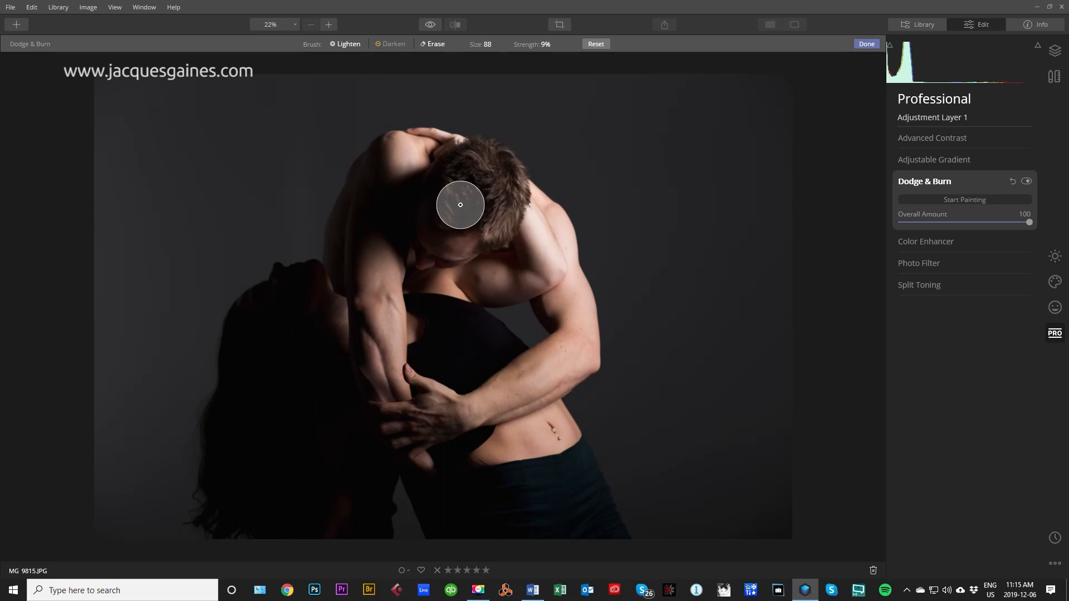
pyautogui.moveTo(545, 52)
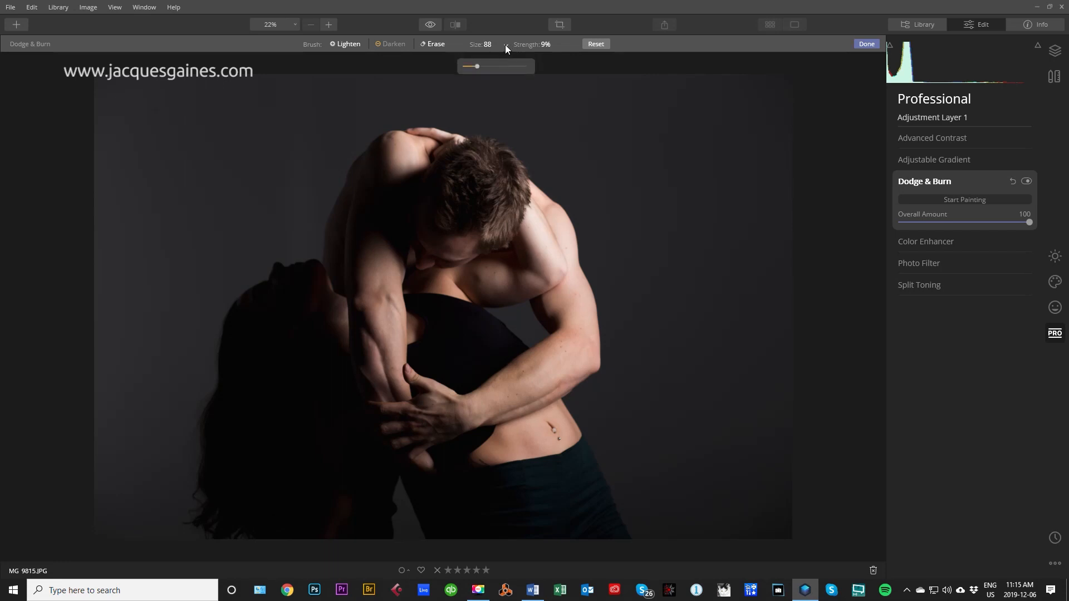
pyautogui.moveTo(477, 66); pyautogui.dragTo(492, 66)
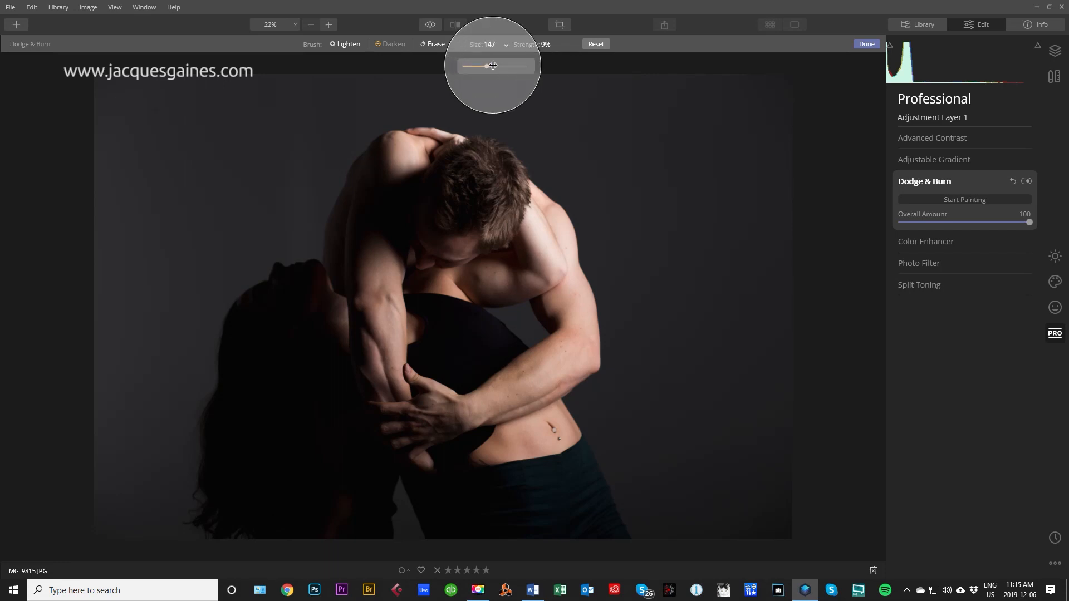
pyautogui.moveTo(492, 66); pyautogui.dragTo(468, 65)
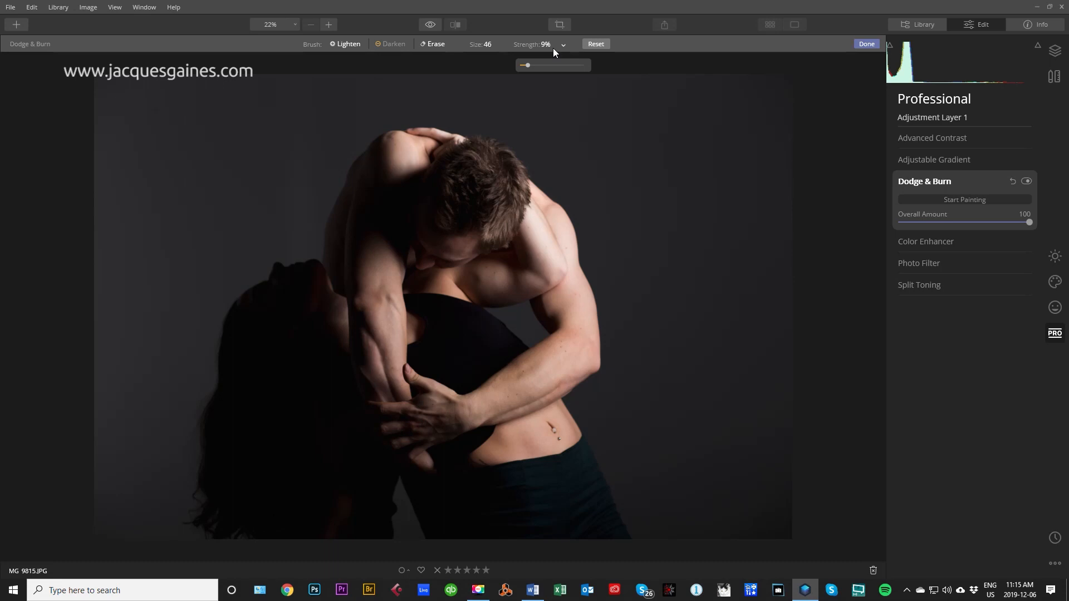
pyautogui.moveTo(546, 52)
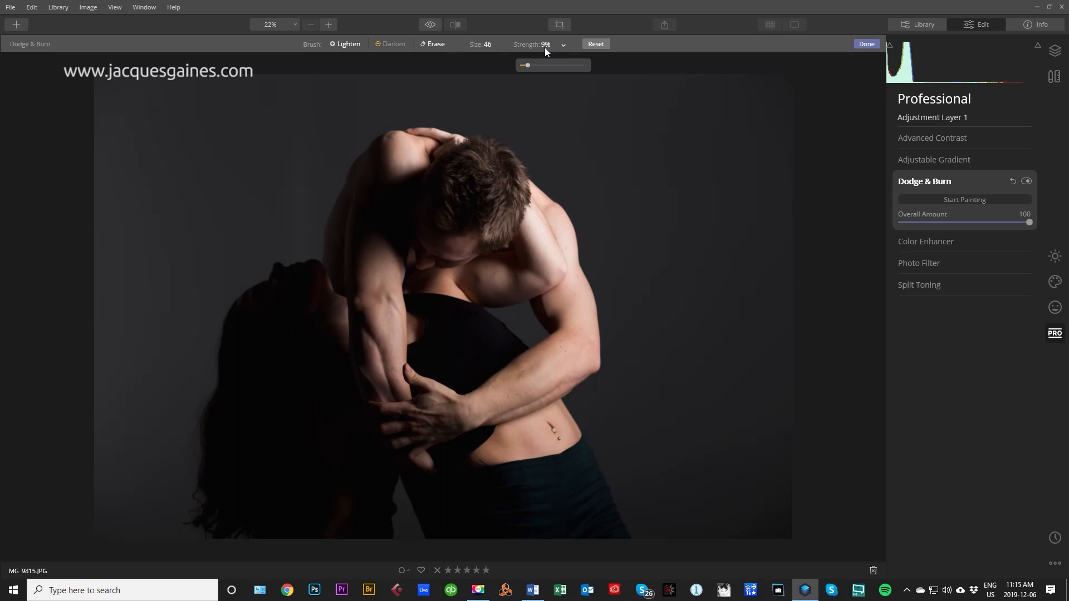
pyautogui.moveTo(336, 176)
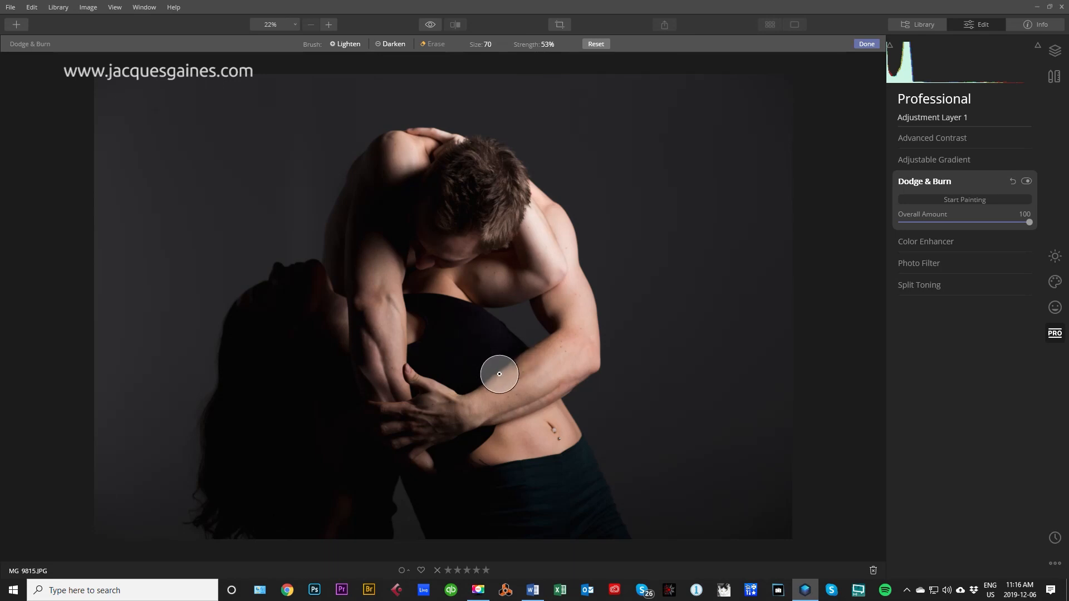
pyautogui.moveTo(421, 85)
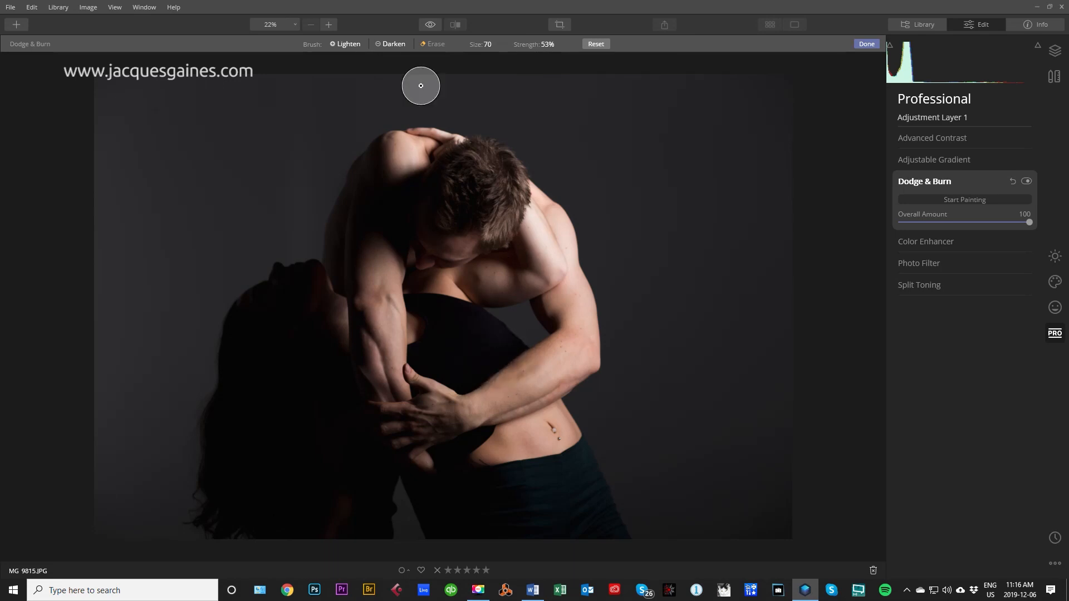
# Step: Paint lightening strokes along the man's forearm, then undo the last stroke
pyautogui.moveTo(421, 86); pyautogui.dragTo(564, 345)
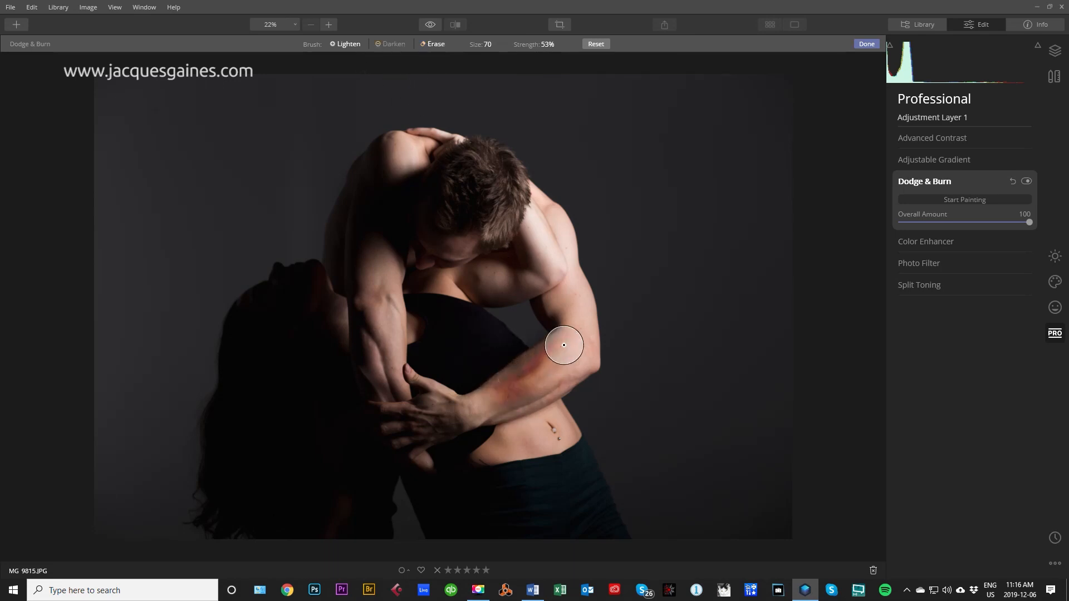
pyautogui.moveTo(564, 345); pyautogui.dragTo(522, 362)
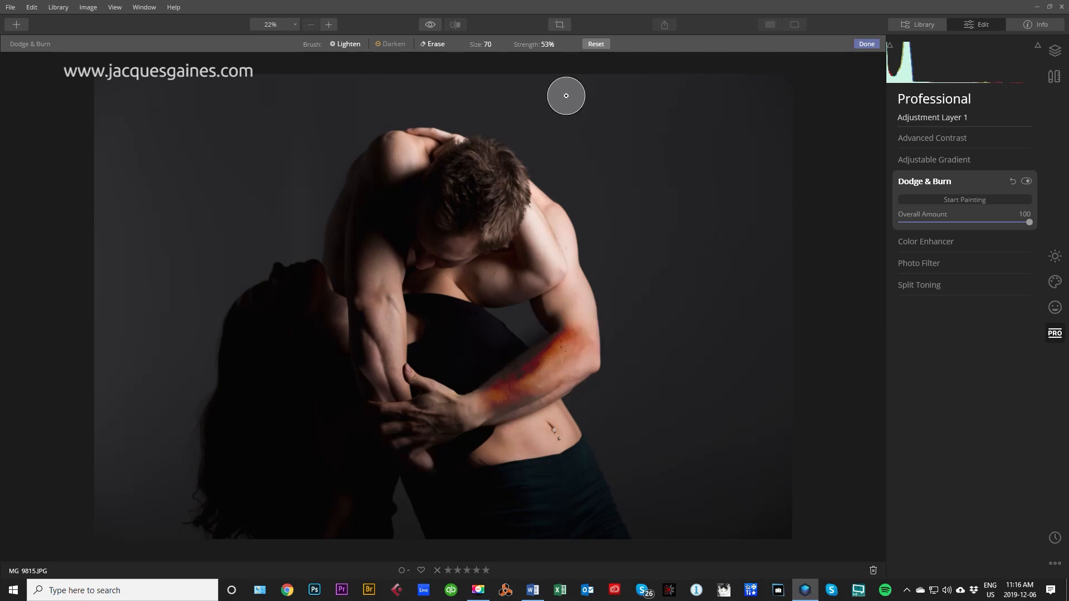
pyautogui.moveTo(459, 113)
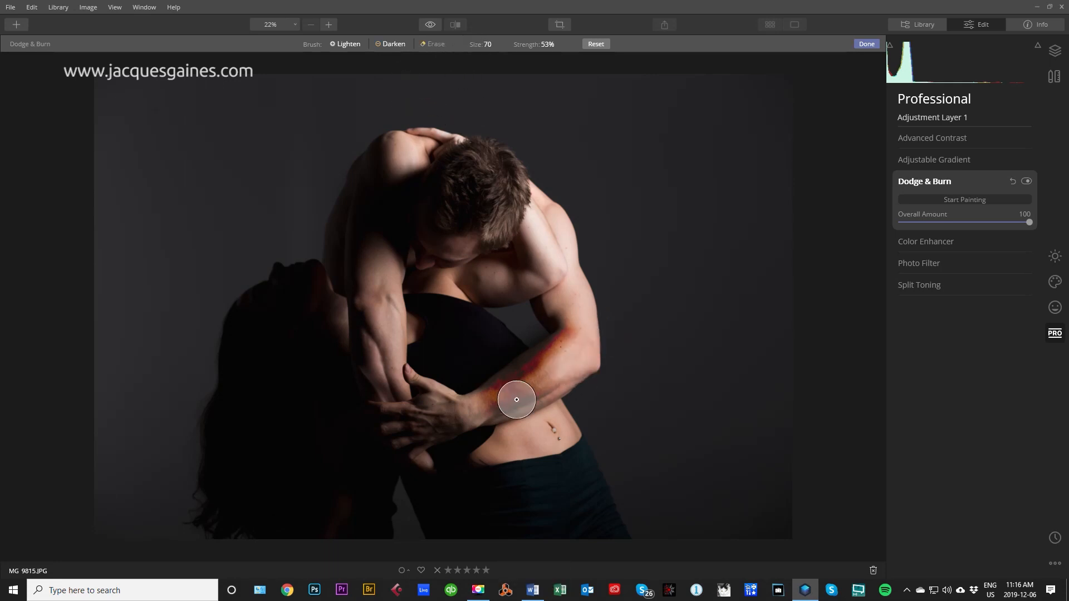
pyautogui.moveTo(516, 399); pyautogui.dragTo(526, 368)
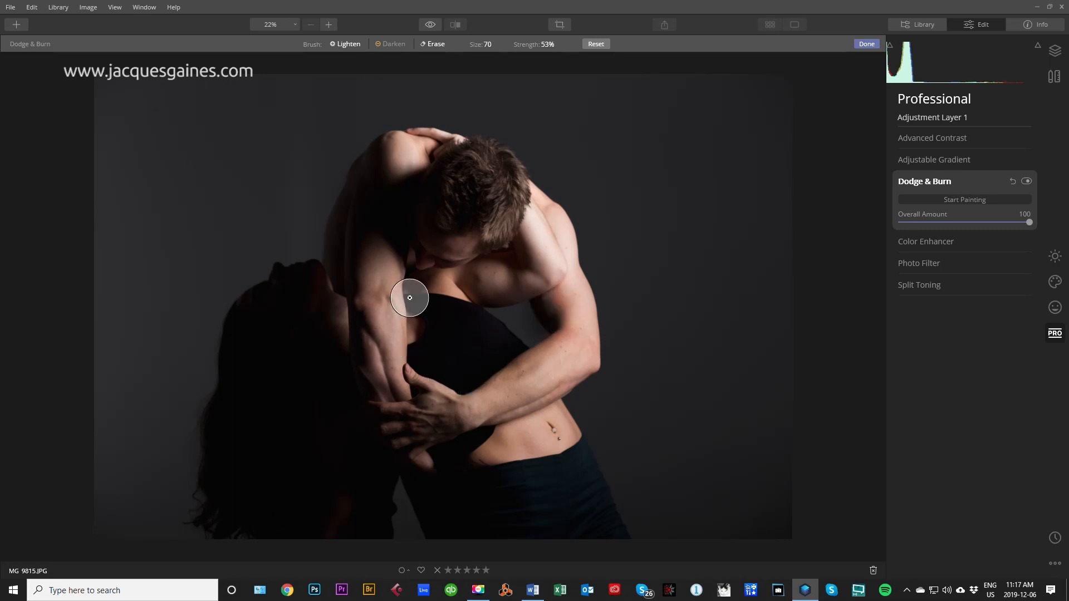
pyautogui.moveTo(514, 54)
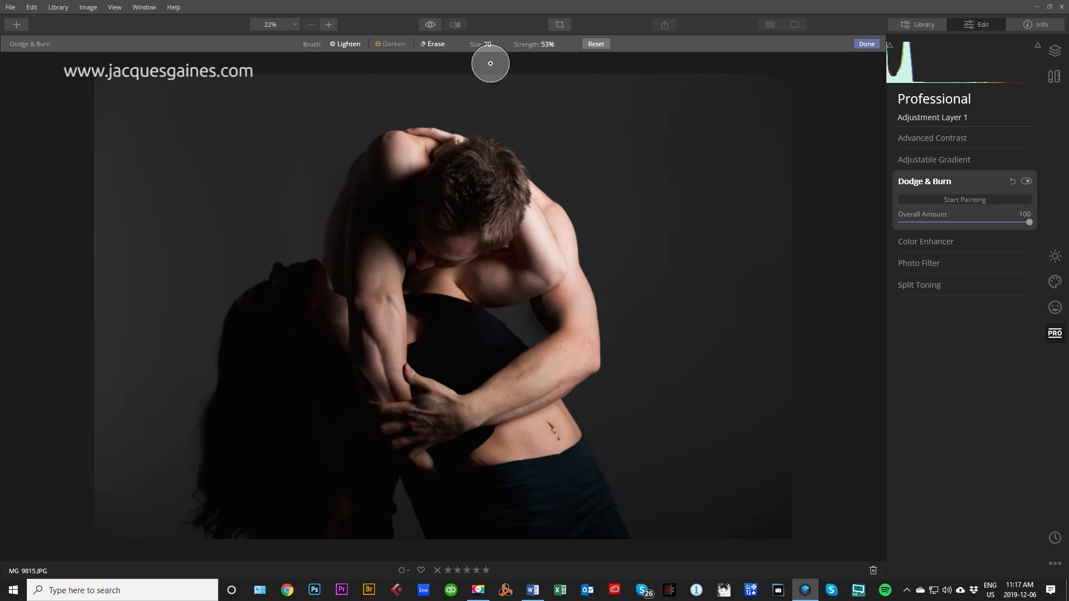
pyautogui.press('ctrl+z')
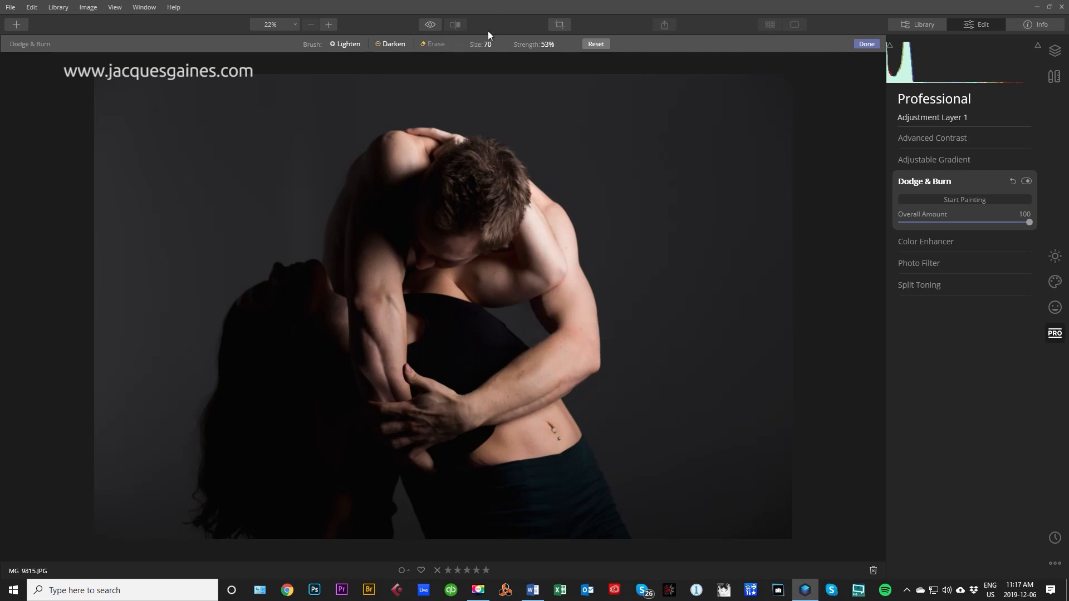
# Step: Lower the Darken brush strength to 10% and reopen the strength setting
pyautogui.click(546, 43)
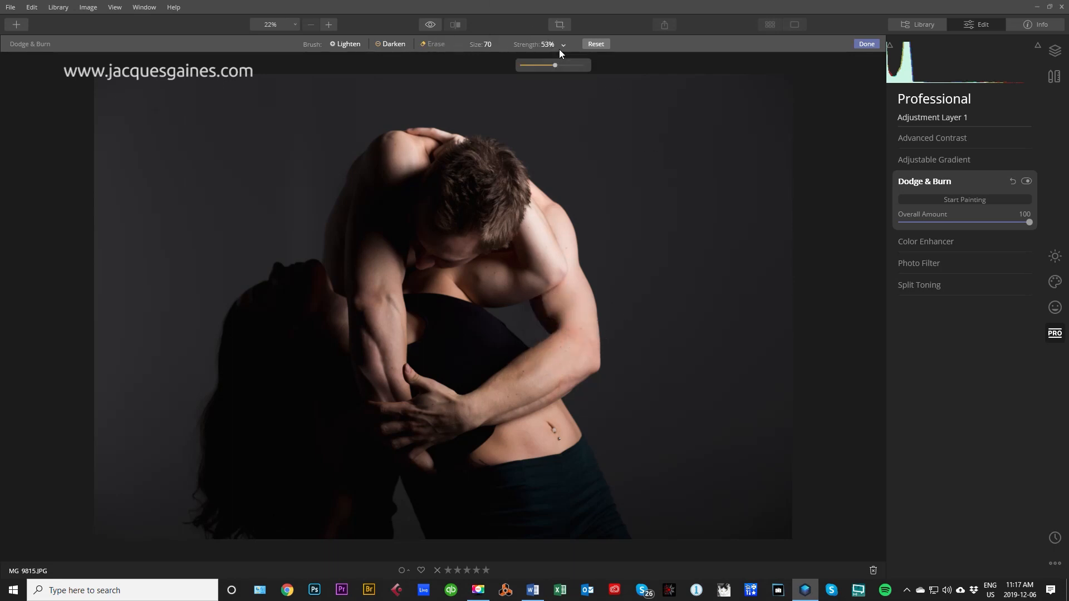
pyautogui.moveTo(555, 65); pyautogui.dragTo(528, 65)
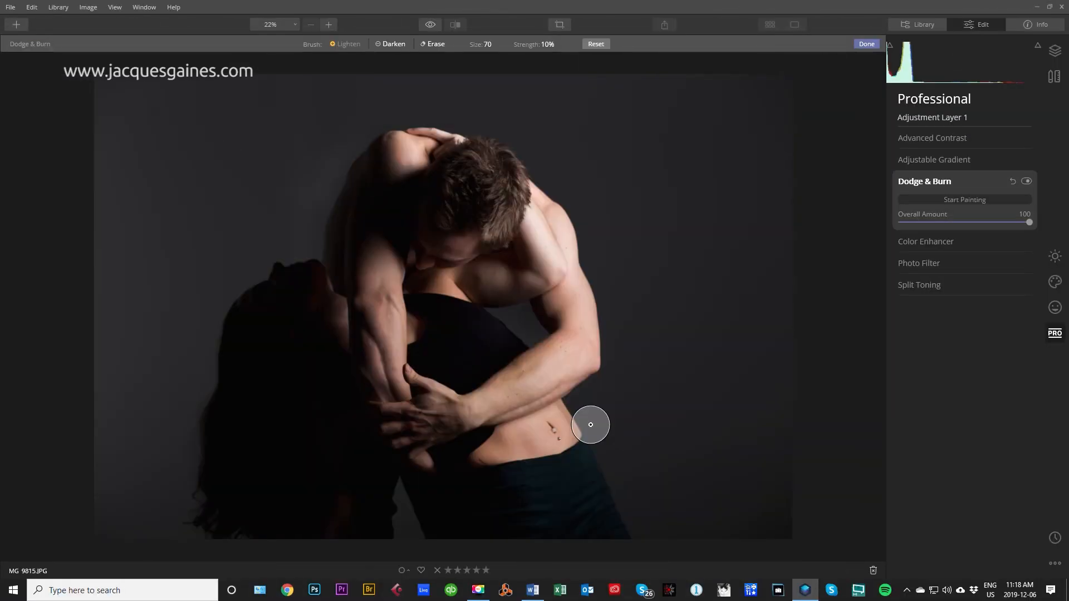
pyautogui.moveTo(415, 254)
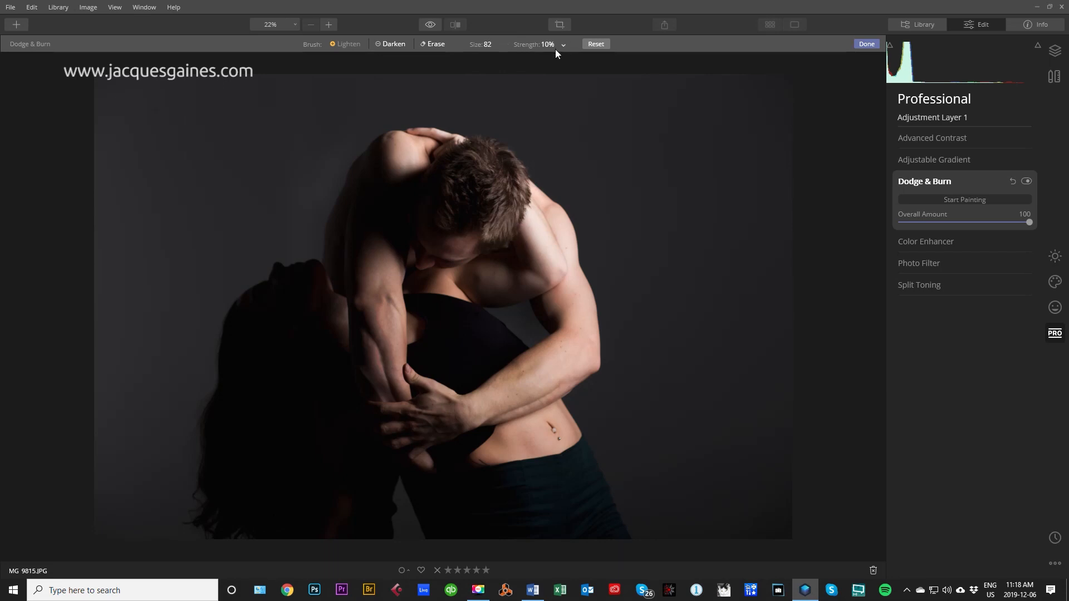
pyautogui.click(563, 45)
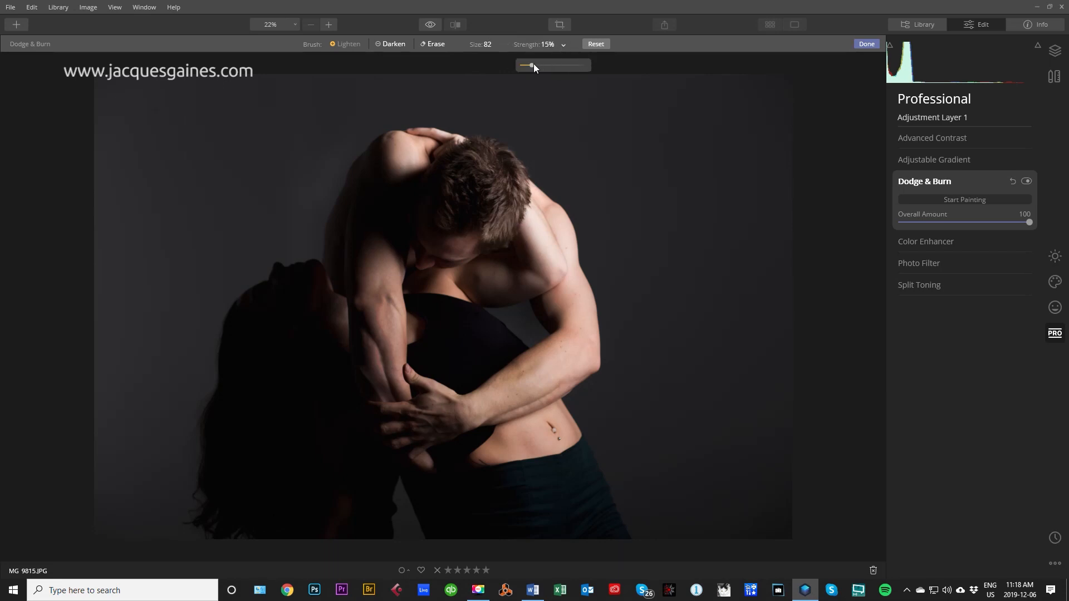
# Step: Adjust the brush strength to 16% and darken the shadow along the man's upper arm
pyautogui.moveTo(529, 66); pyautogui.dragTo(525, 66)
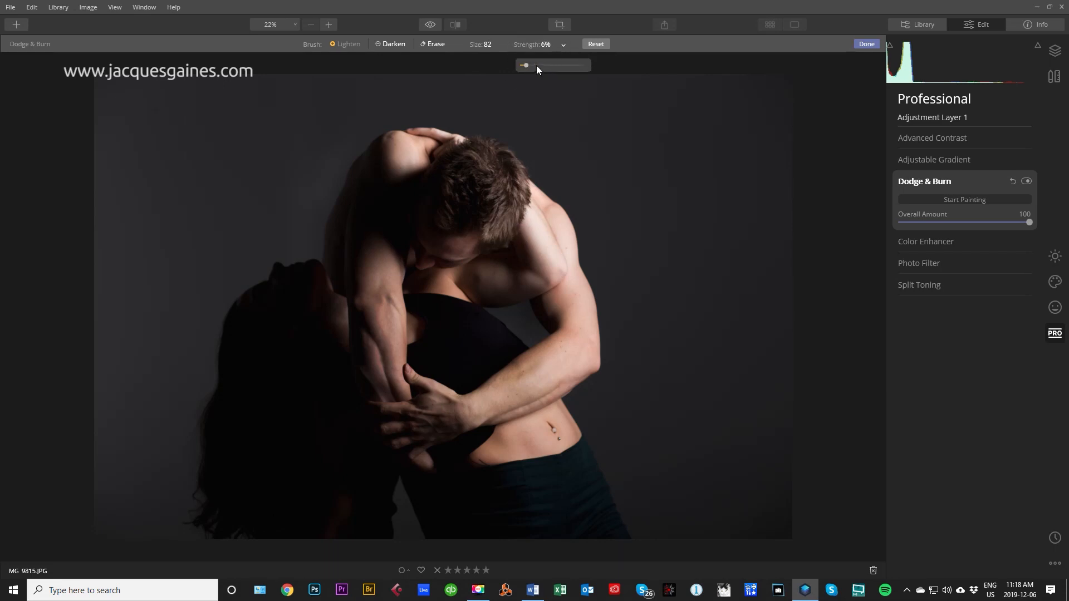
pyautogui.moveTo(525, 64); pyautogui.dragTo(561, 63)
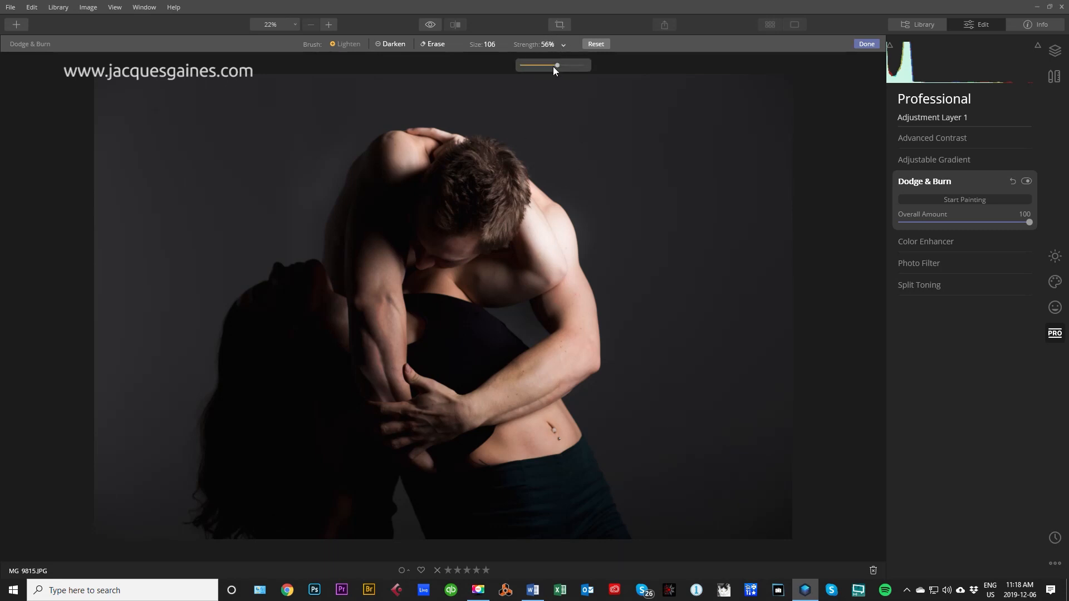
pyautogui.moveTo(556, 65); pyautogui.dragTo(544, 66)
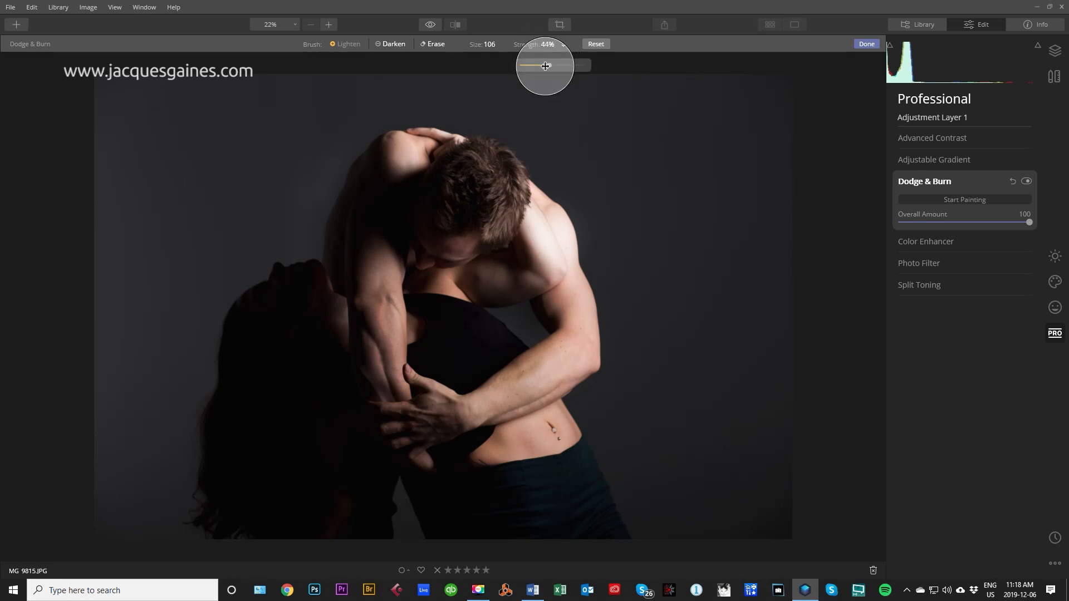
pyautogui.moveTo(545, 66); pyautogui.dragTo(538, 64)
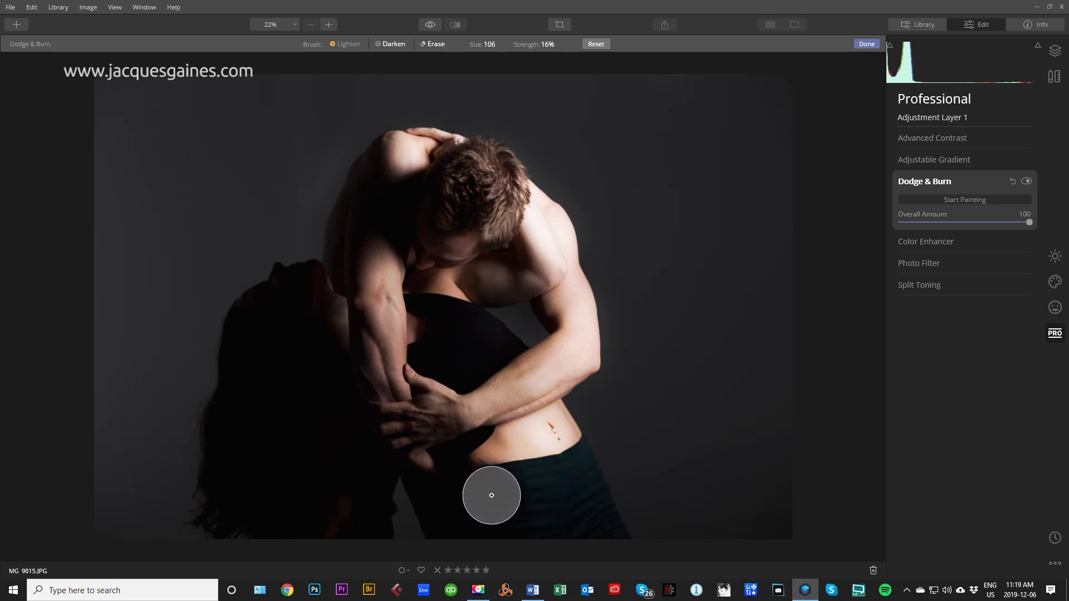
pyautogui.moveTo(498, 511)
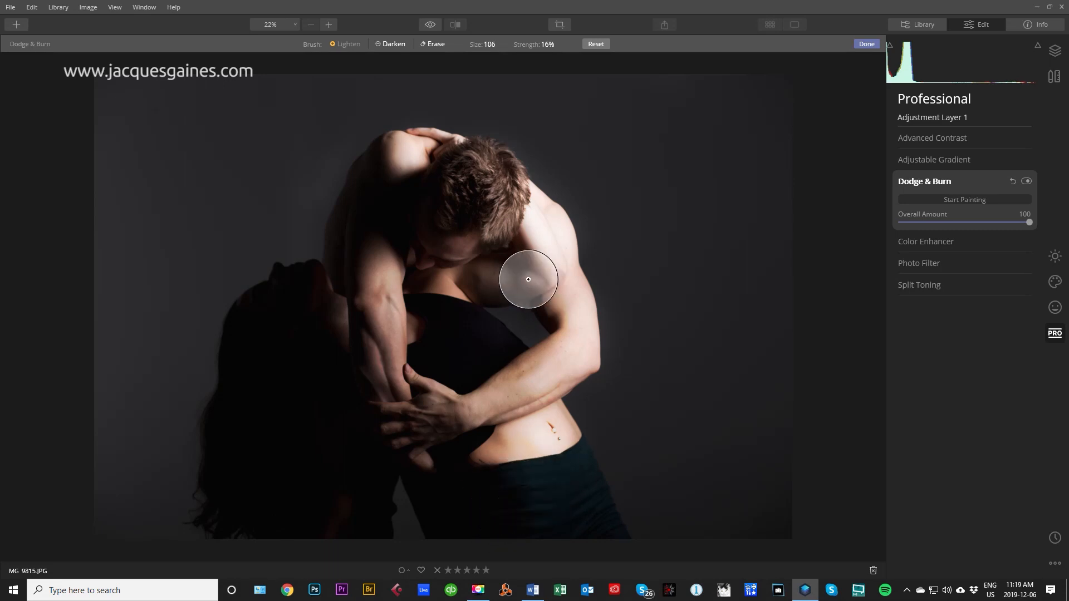
pyautogui.moveTo(518, 279)
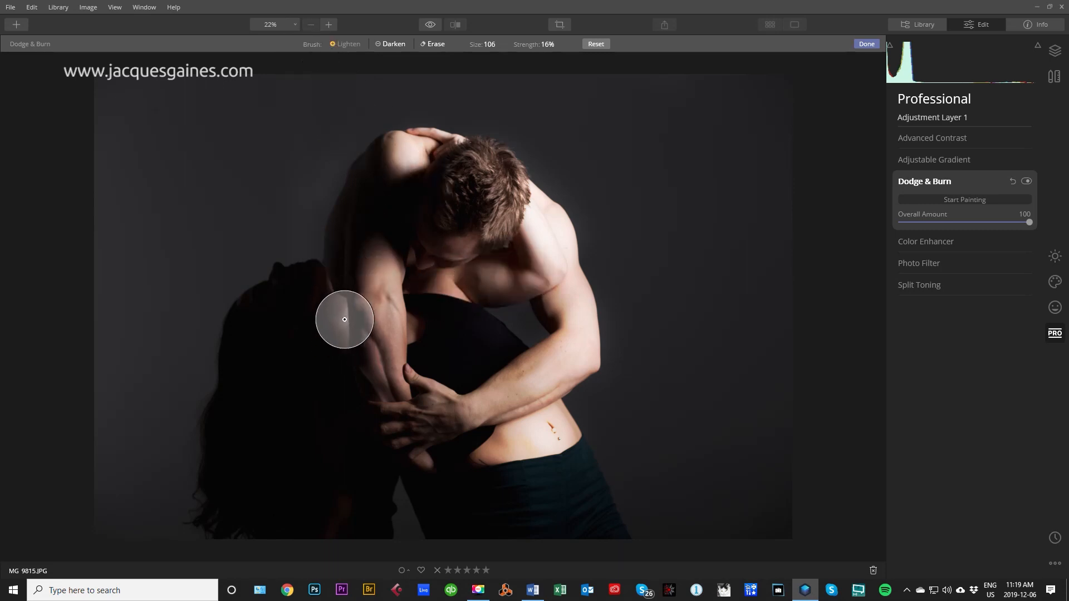
pyautogui.moveTo(344, 319); pyautogui.dragTo(446, 292)
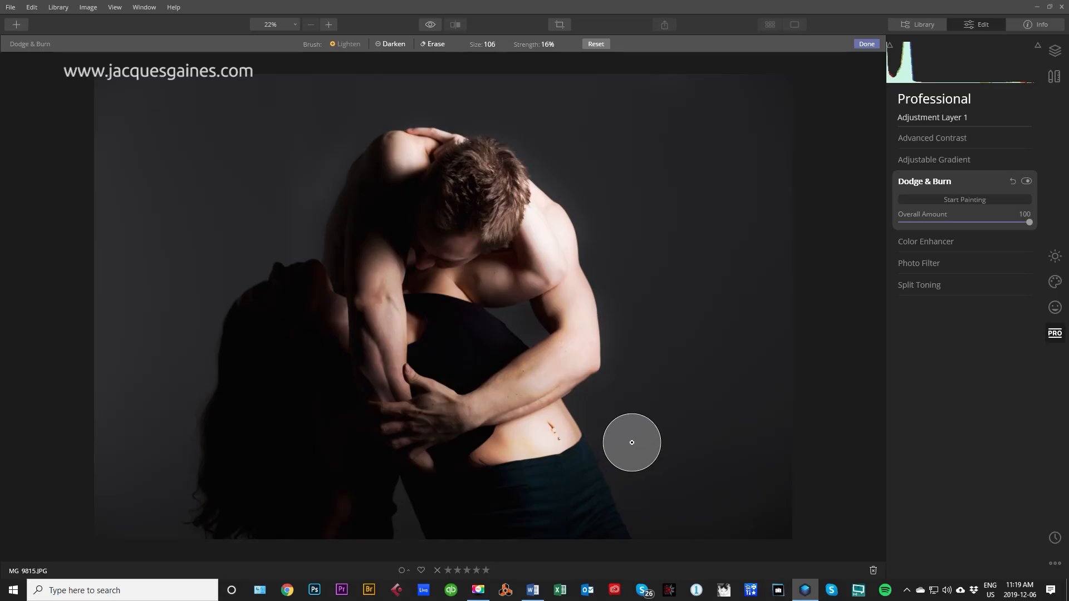
pyautogui.moveTo(962, 192)
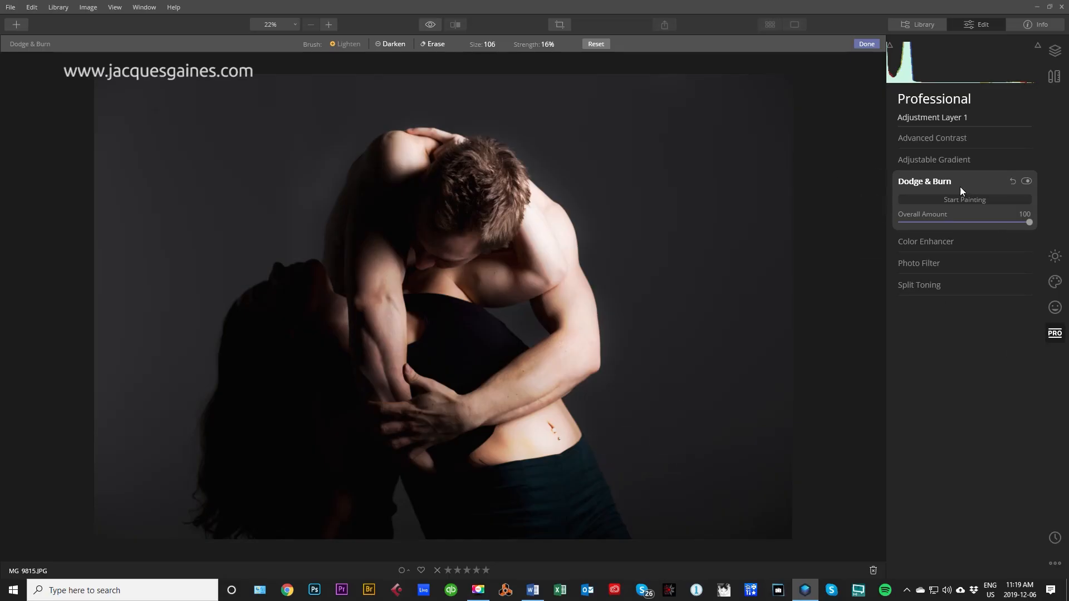
pyautogui.click(1027, 182)
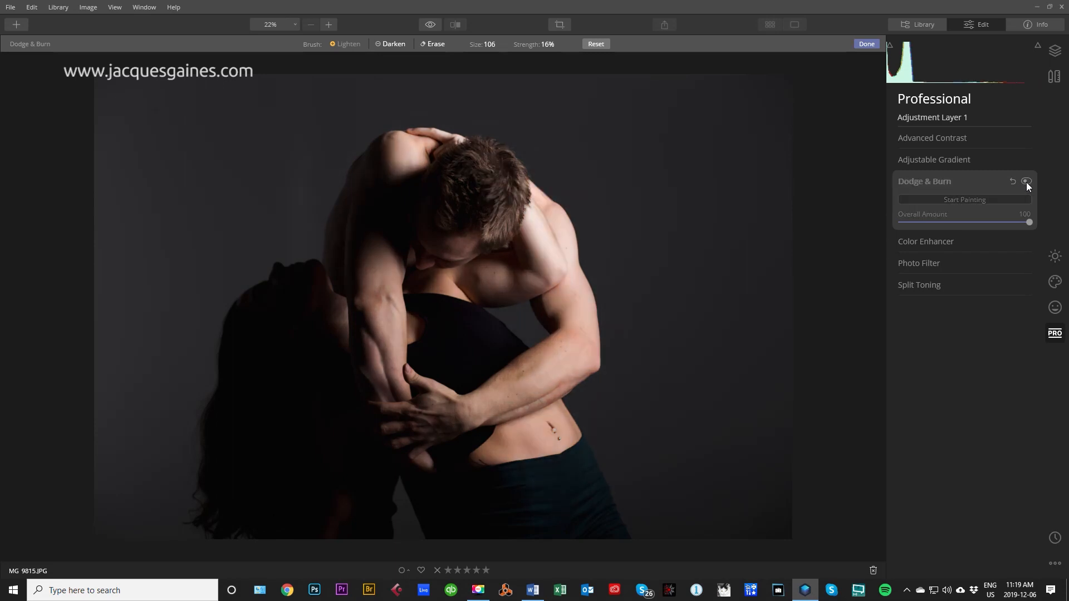
pyautogui.click(1026, 182)
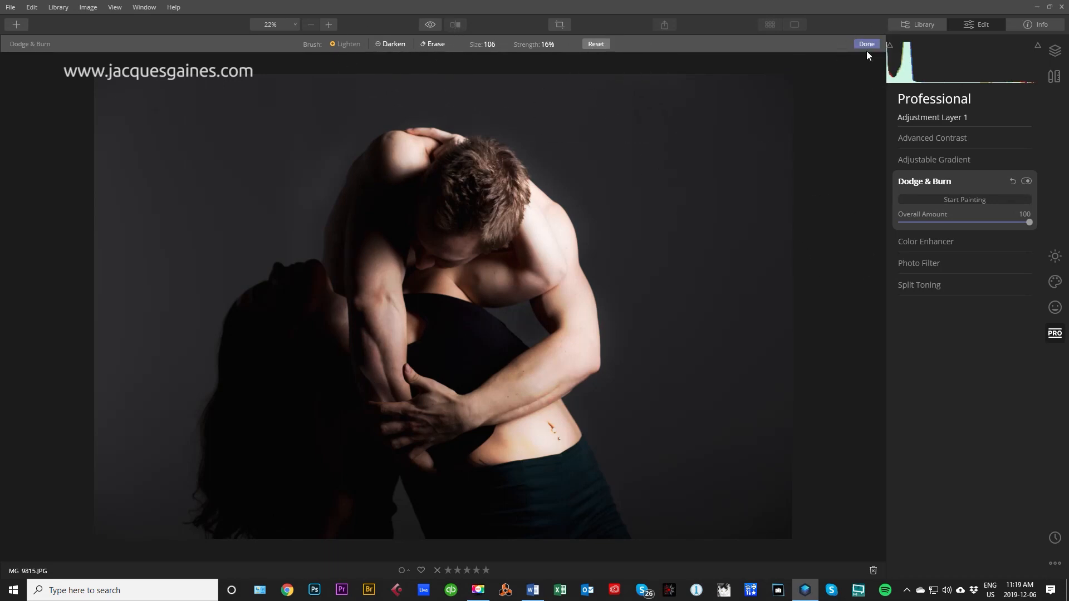
# Step: Finish the painting and sweep the Before/After divider across the photo
pyautogui.click(866, 43)
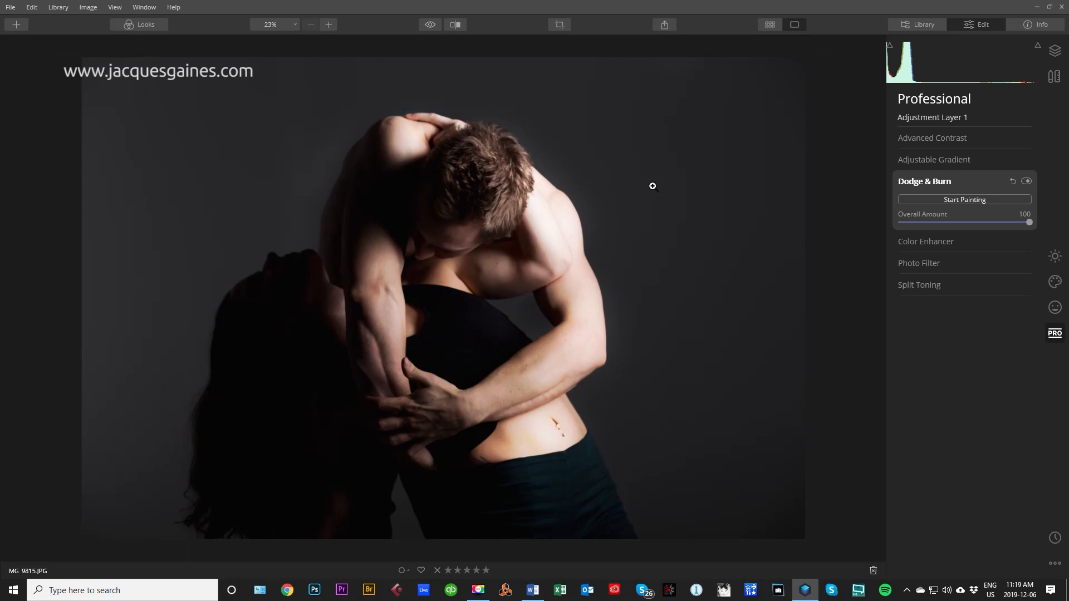
pyautogui.click(455, 24)
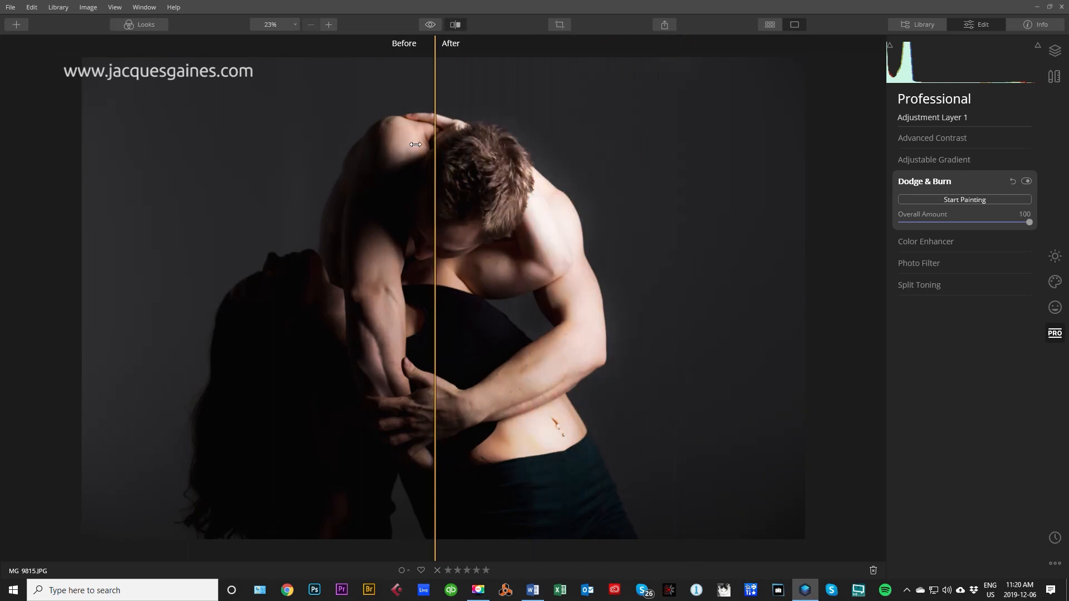
pyautogui.moveTo(434, 154); pyautogui.dragTo(707, 154)
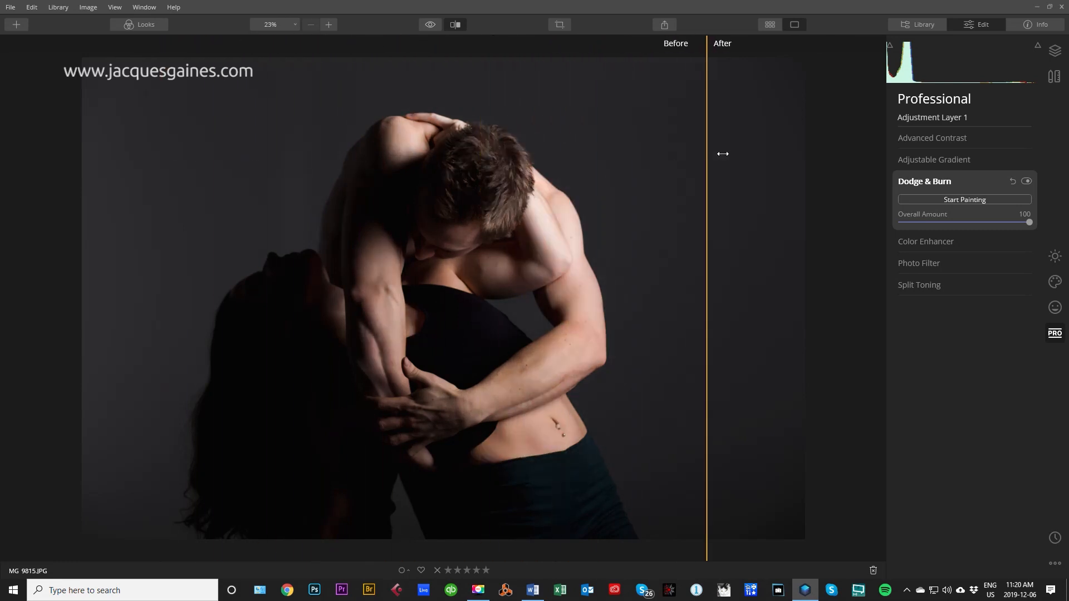
pyautogui.moveTo(706, 154); pyautogui.dragTo(170, 164)
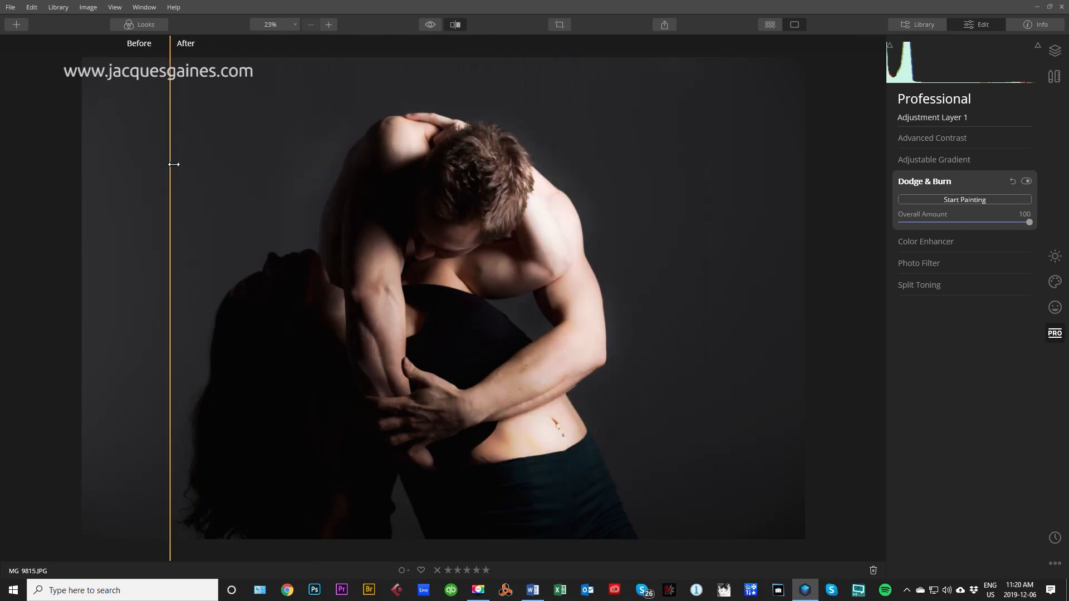
pyautogui.moveTo(170, 163); pyautogui.dragTo(663, 168)
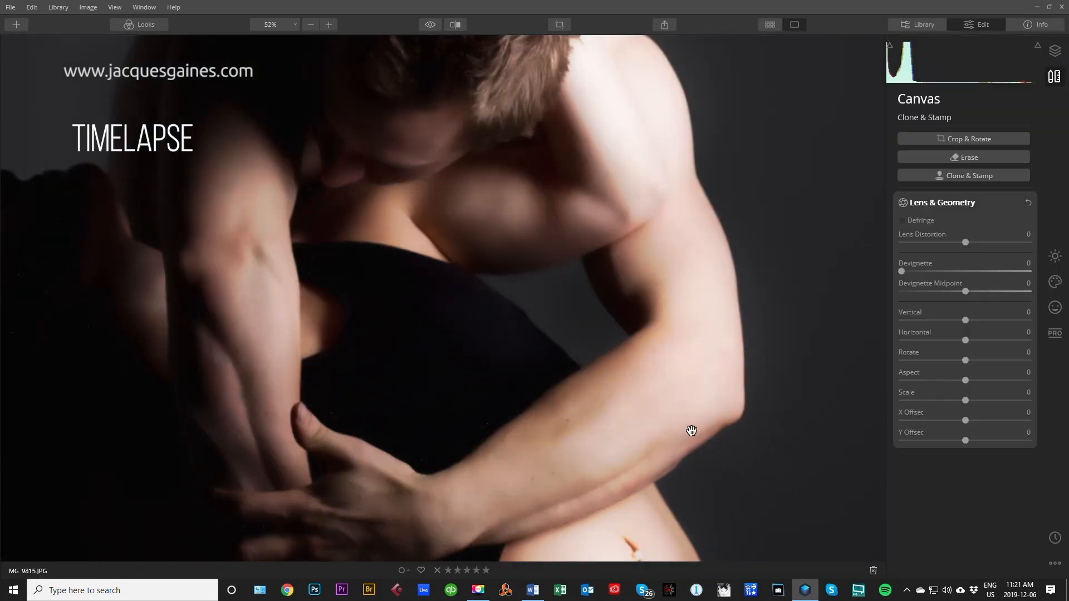
# Step: Fit the photo to view, open Orton Effect, and lower Mystical shadows to 44
pyautogui.click(963, 175)
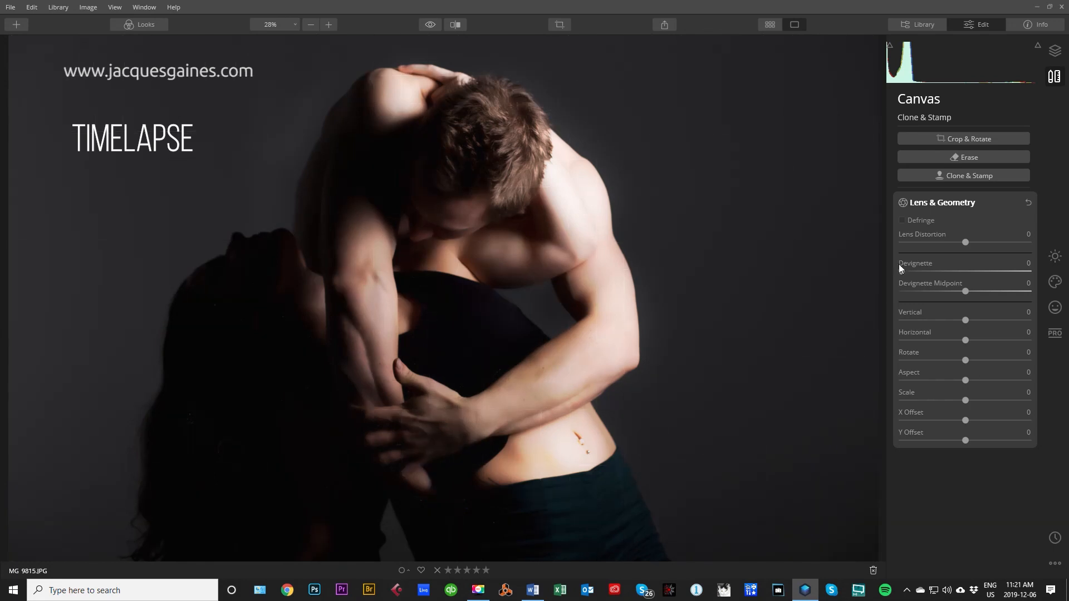
pyautogui.click(1054, 307)
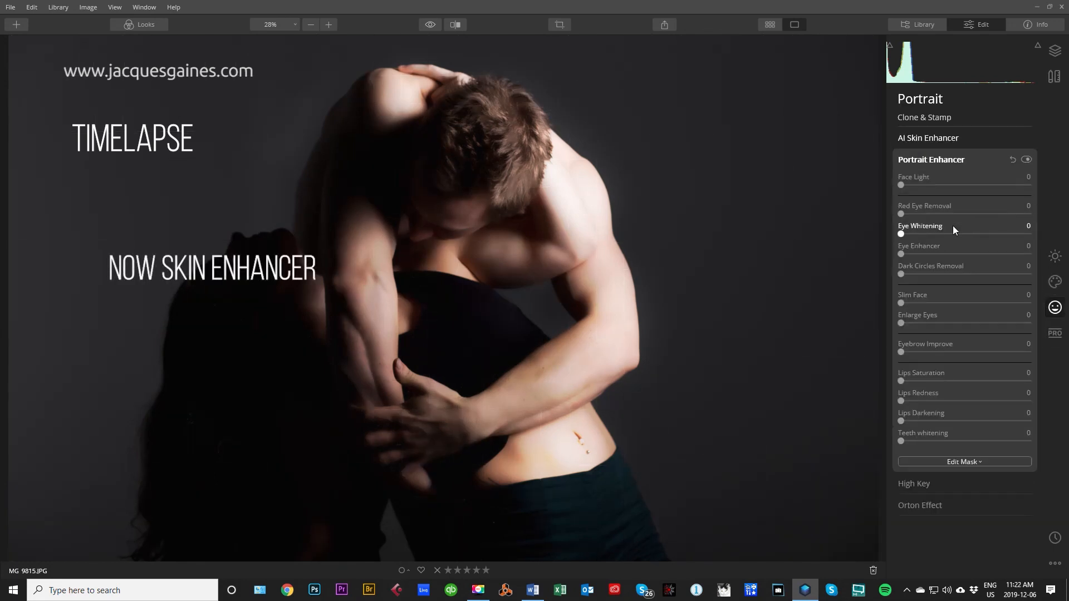
pyautogui.click(920, 505)
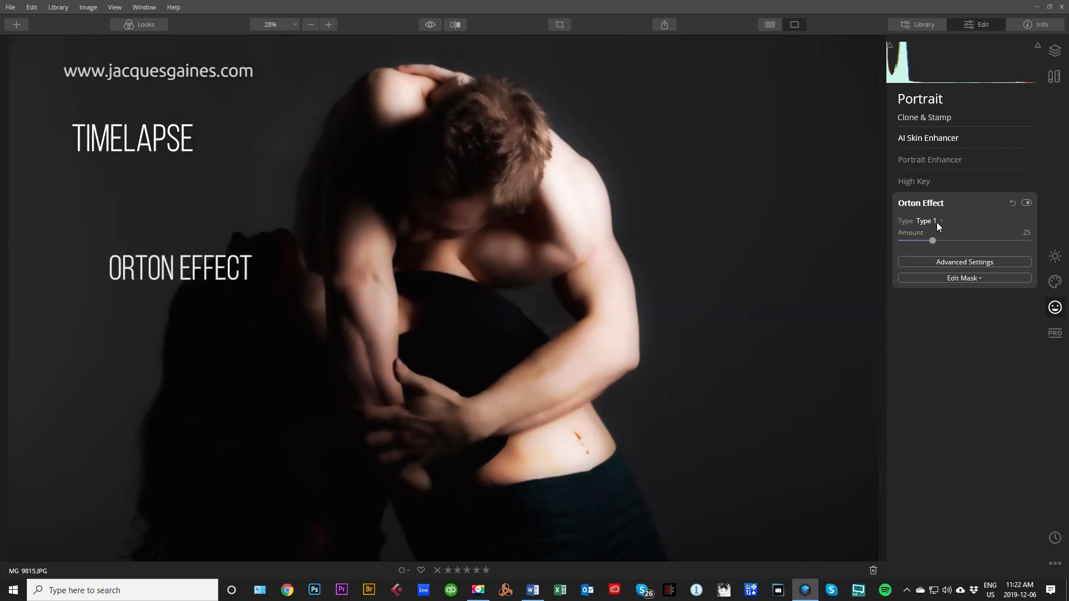
pyautogui.click(928, 220)
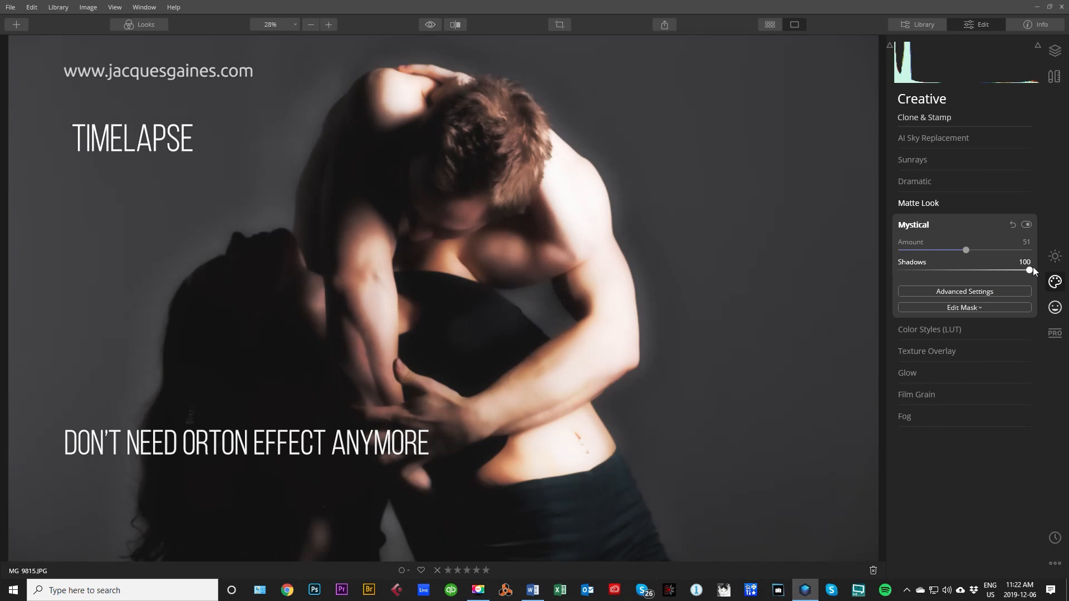
pyautogui.moveTo(1029, 270); pyautogui.dragTo(957, 270)
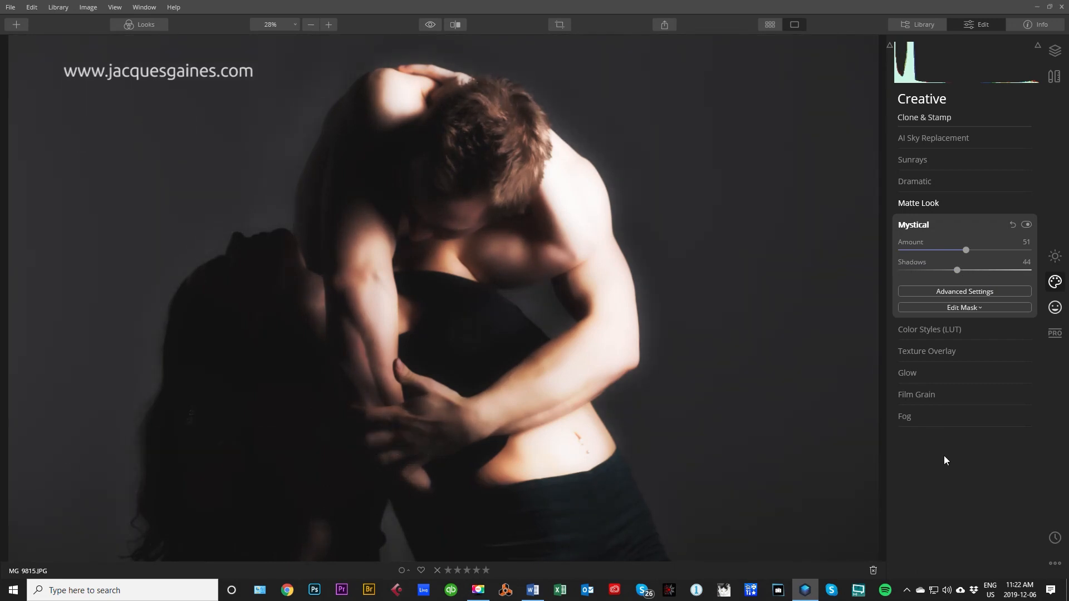